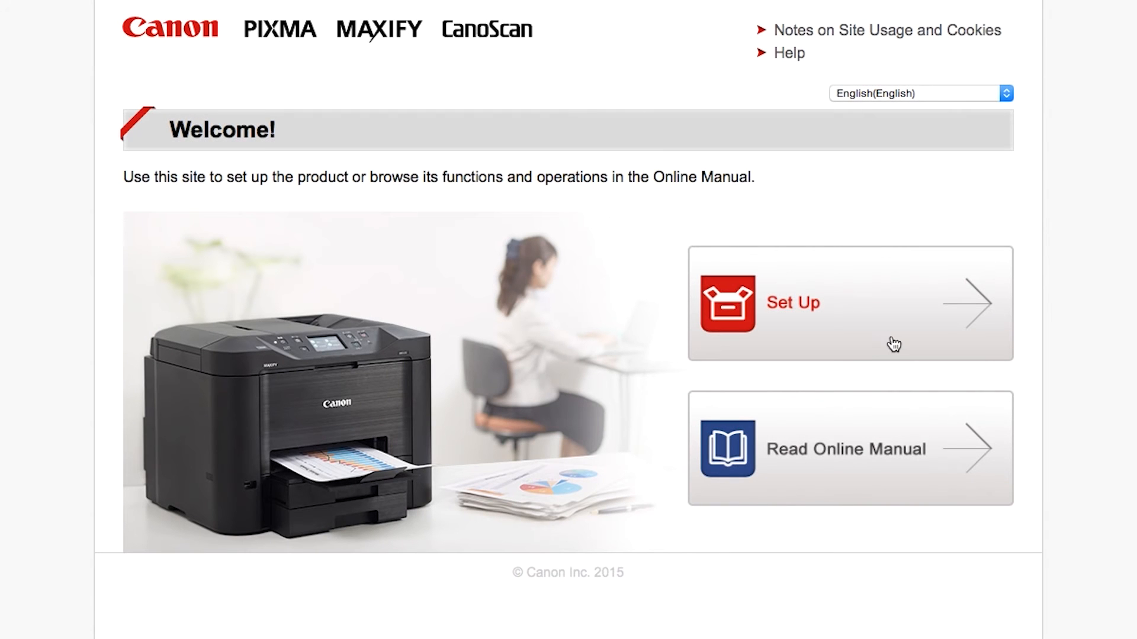
Start Canon product setup, choosing U.S.A. as region and MG2920 as the printer model
left_click(850, 304)
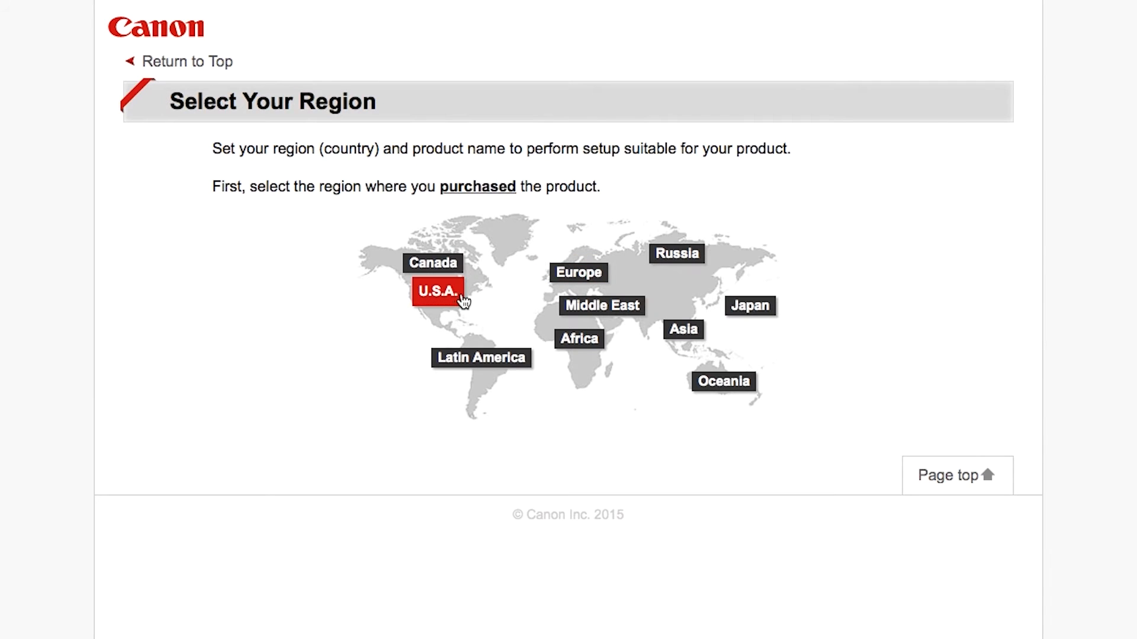
left_click(435, 289)
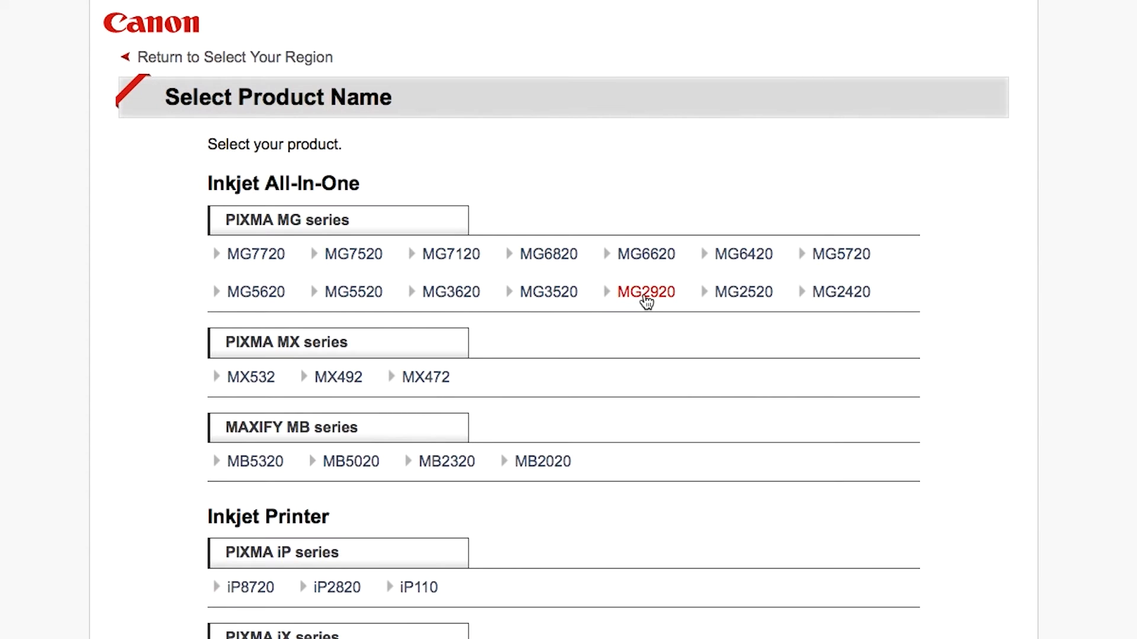
left_click(646, 291)
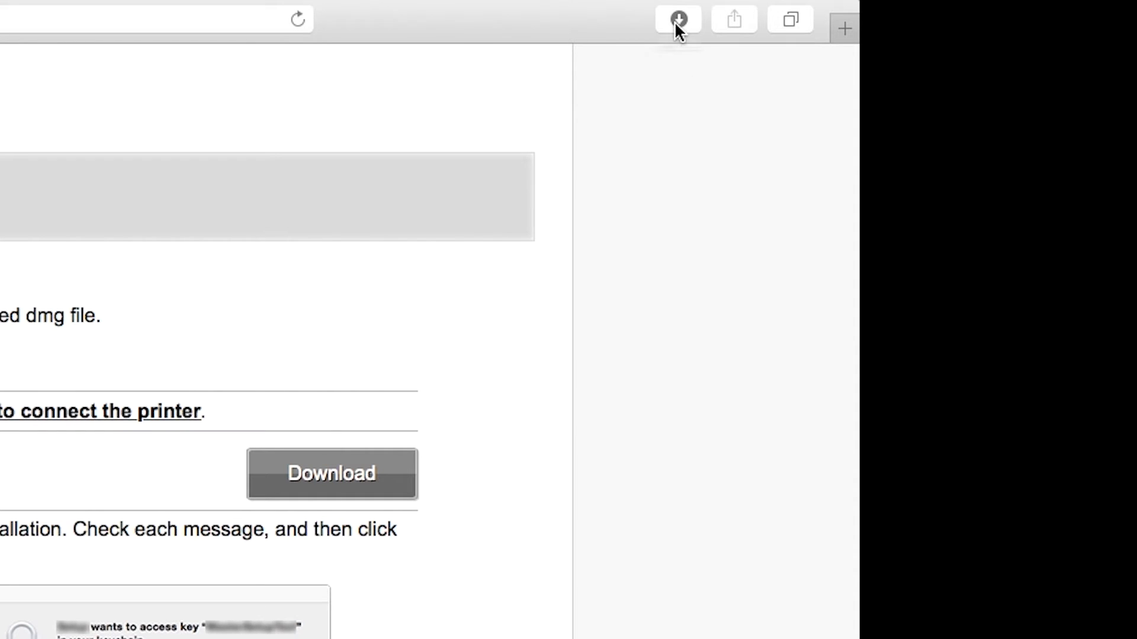
Open the downloaded mac-mg2900-1_2-mcd-2.dmg from Safari's downloads list
left_click(678, 19)
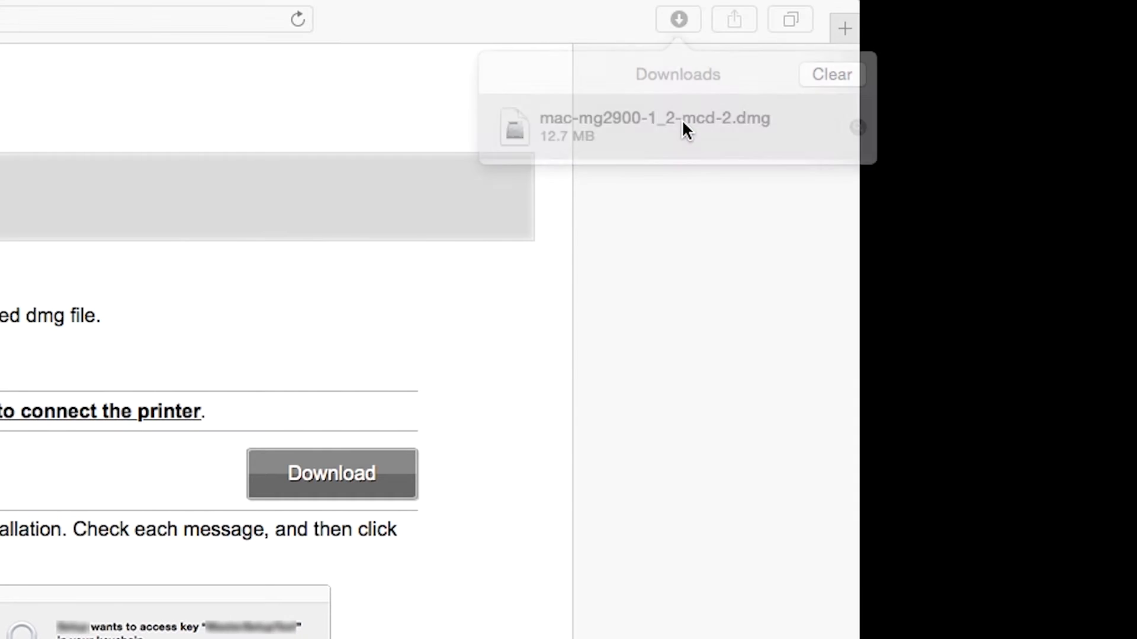
left_click(685, 122)
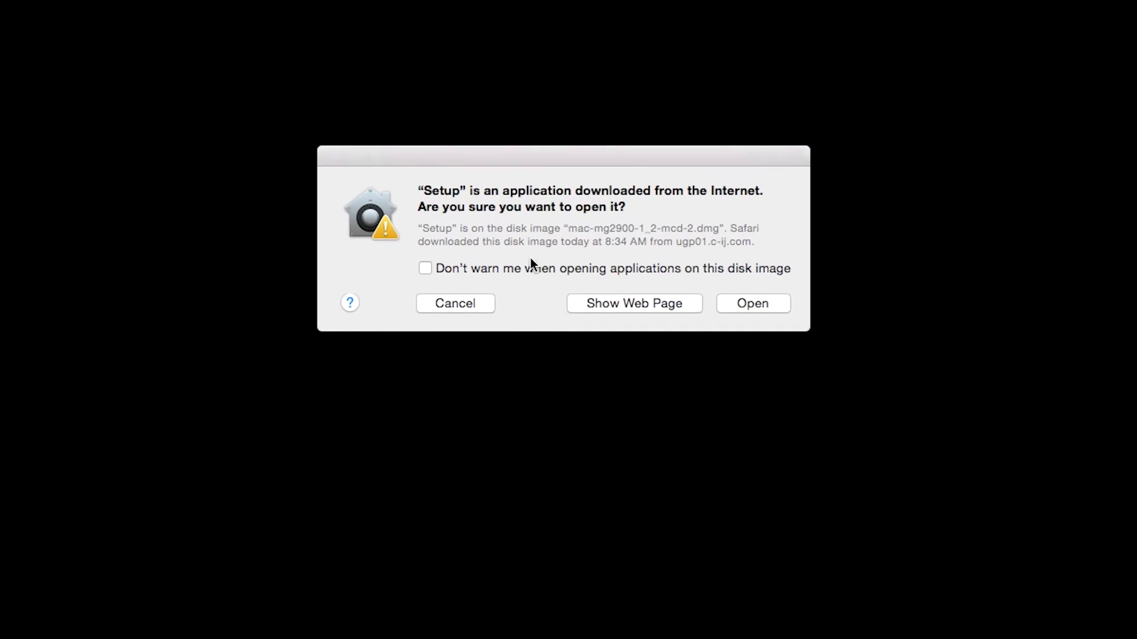
Allow the Setup app to run and authorise installing its helper tool
left_click(753, 303)
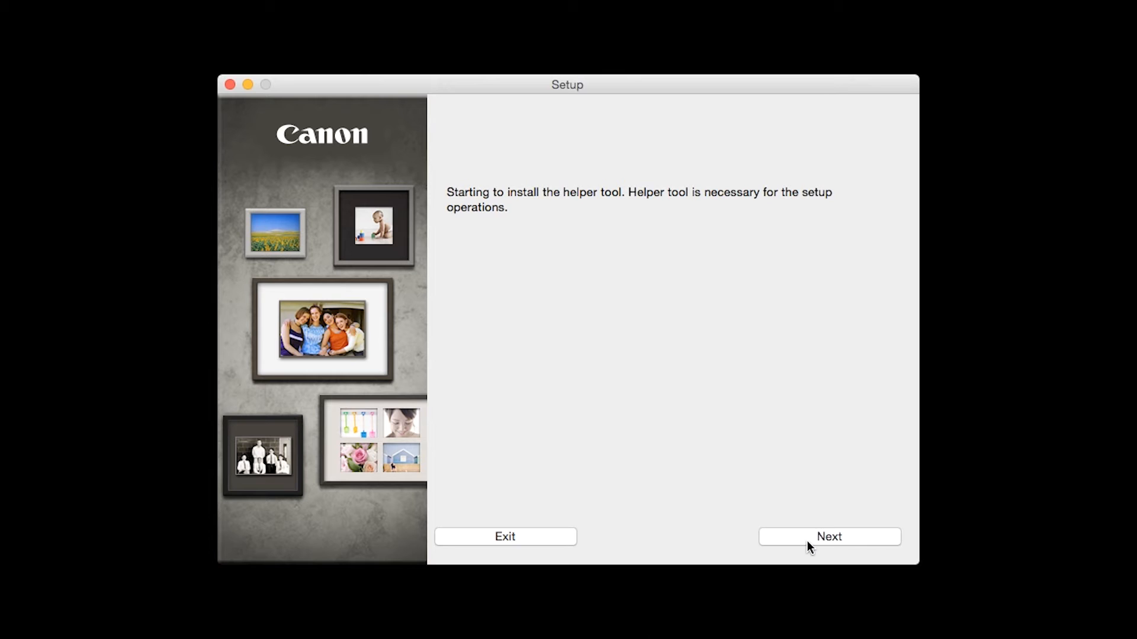
left_click(829, 538)
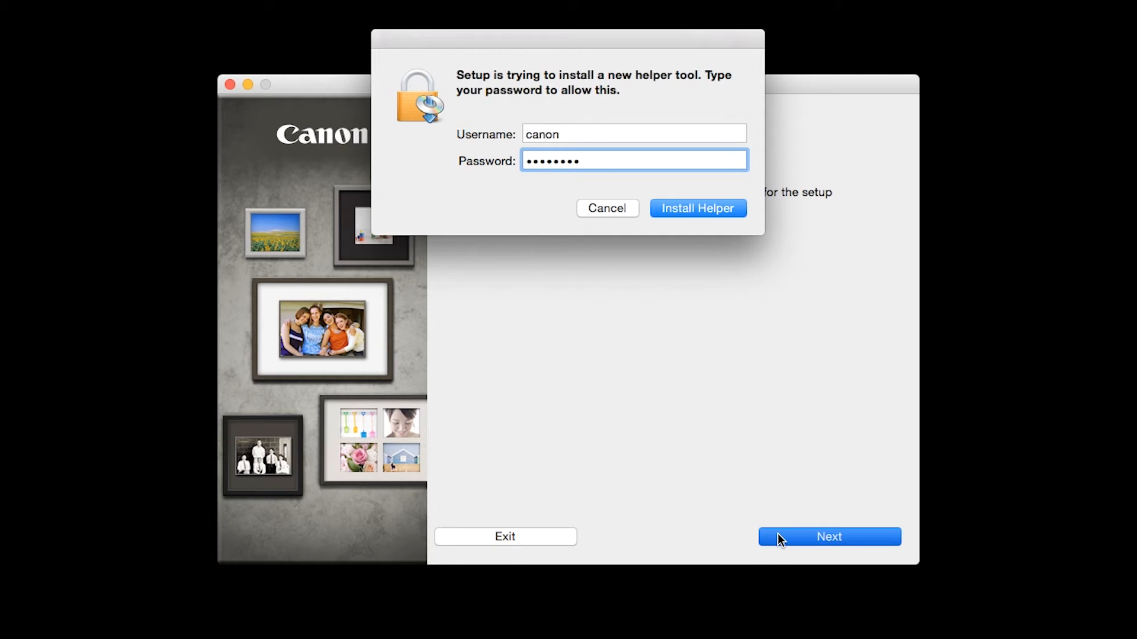
mouse_move(746, 455)
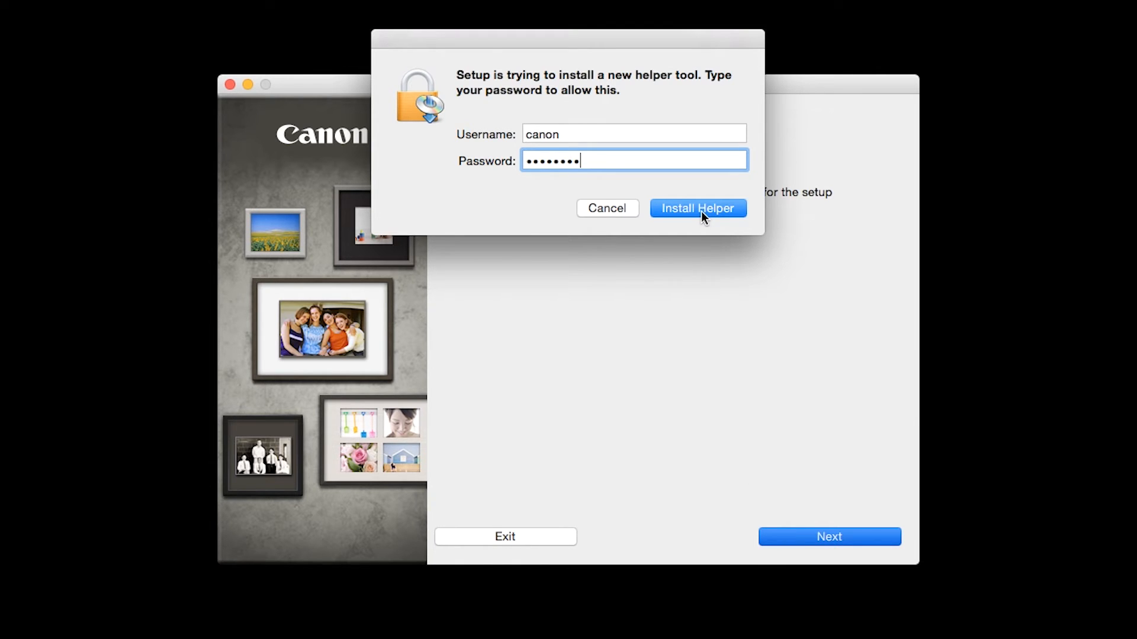
left_click(699, 207)
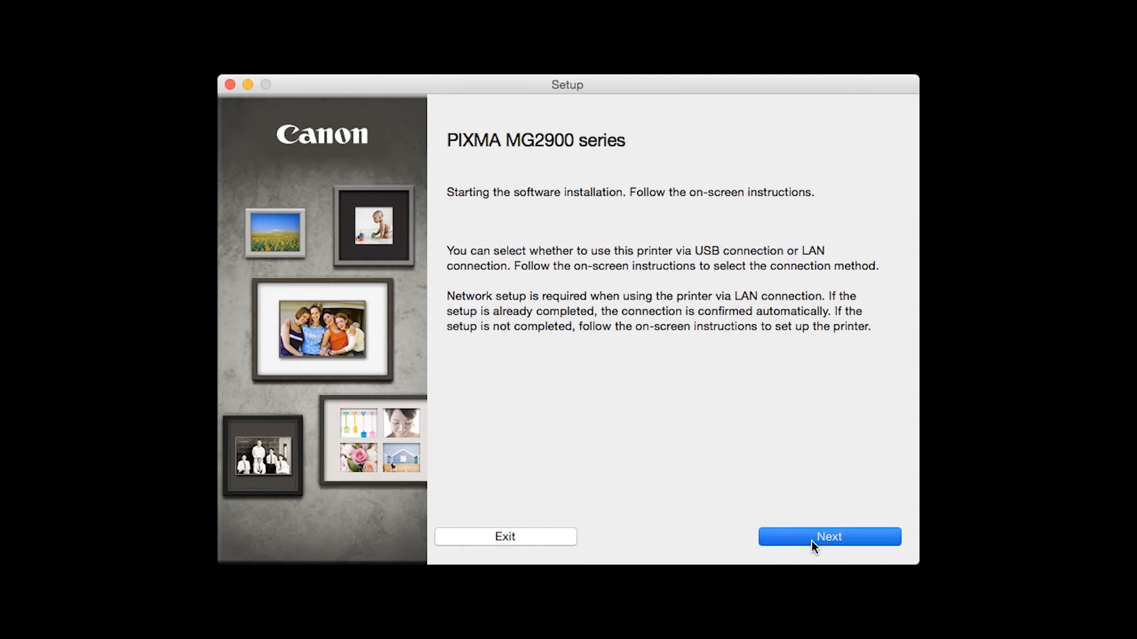
Choose Wireless LAN Connection with the recommended Access Point Connection method
left_click(829, 537)
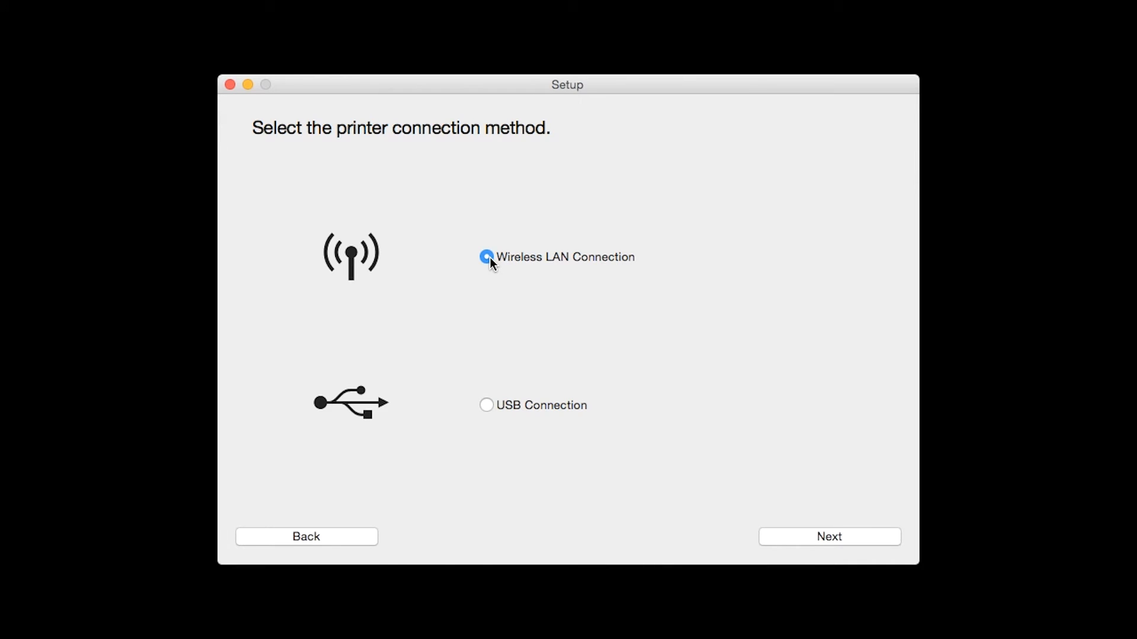
left_click(485, 257)
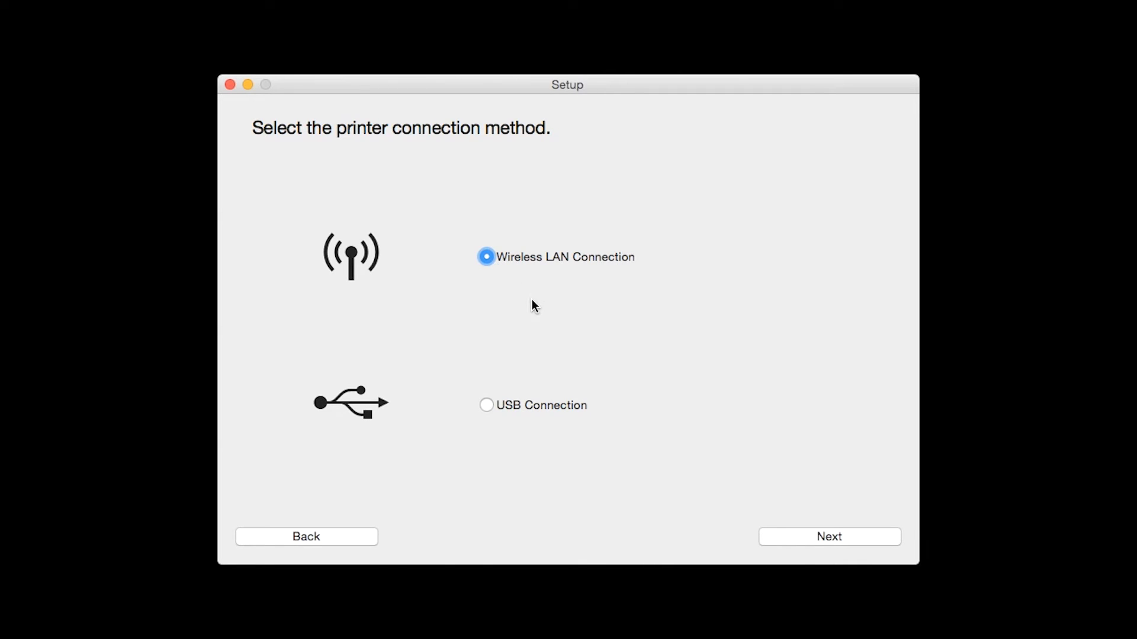
mouse_move(820, 543)
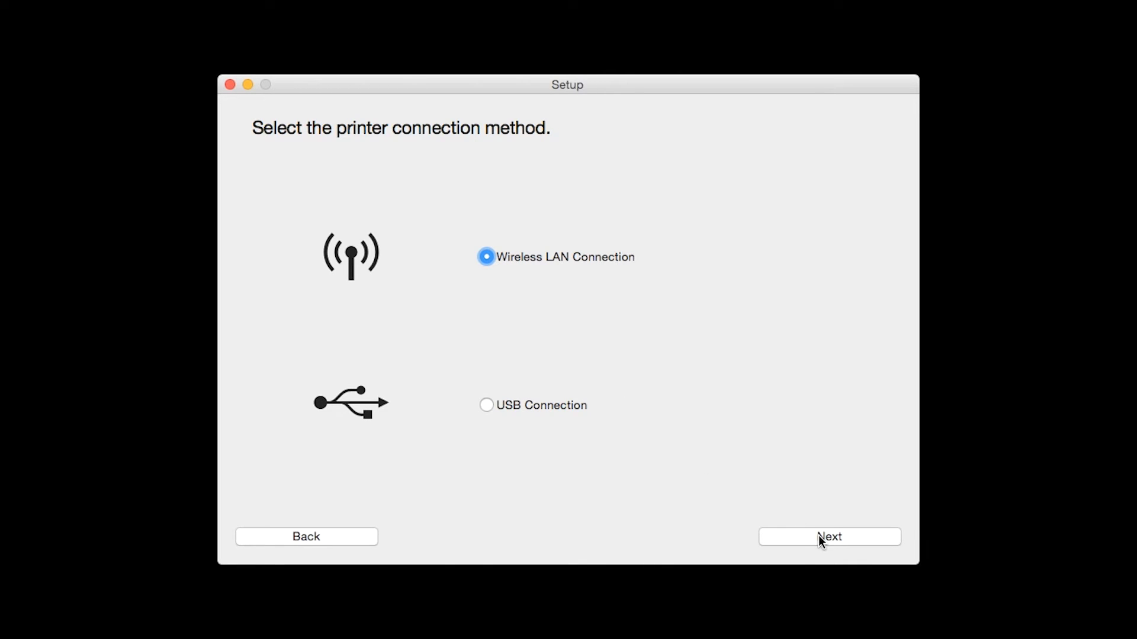
left_click(828, 537)
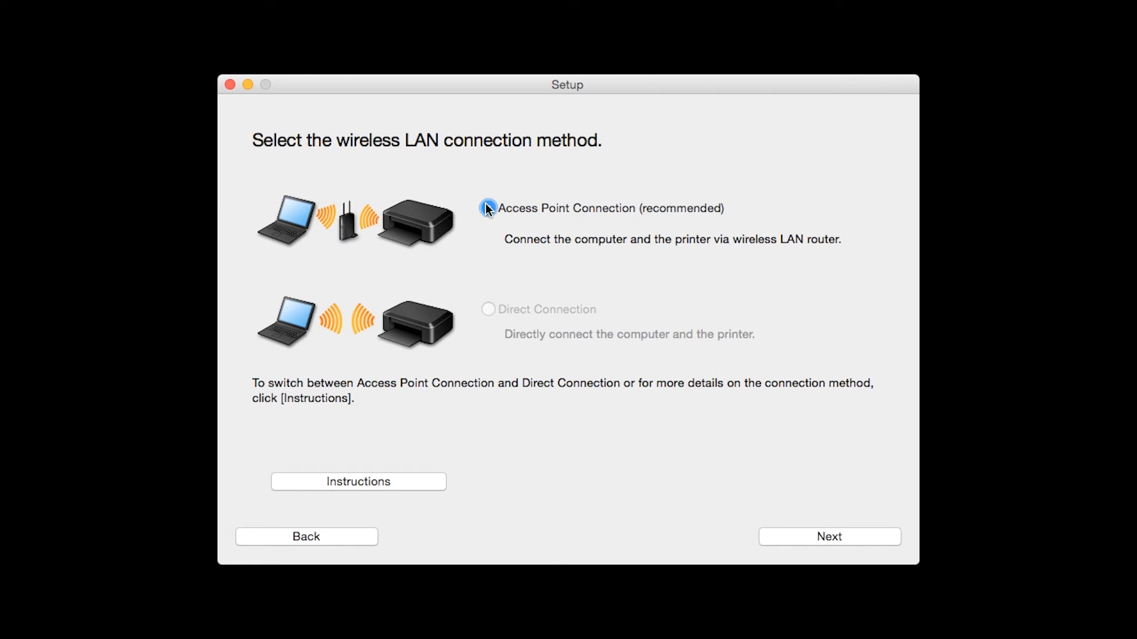
left_click(488, 207)
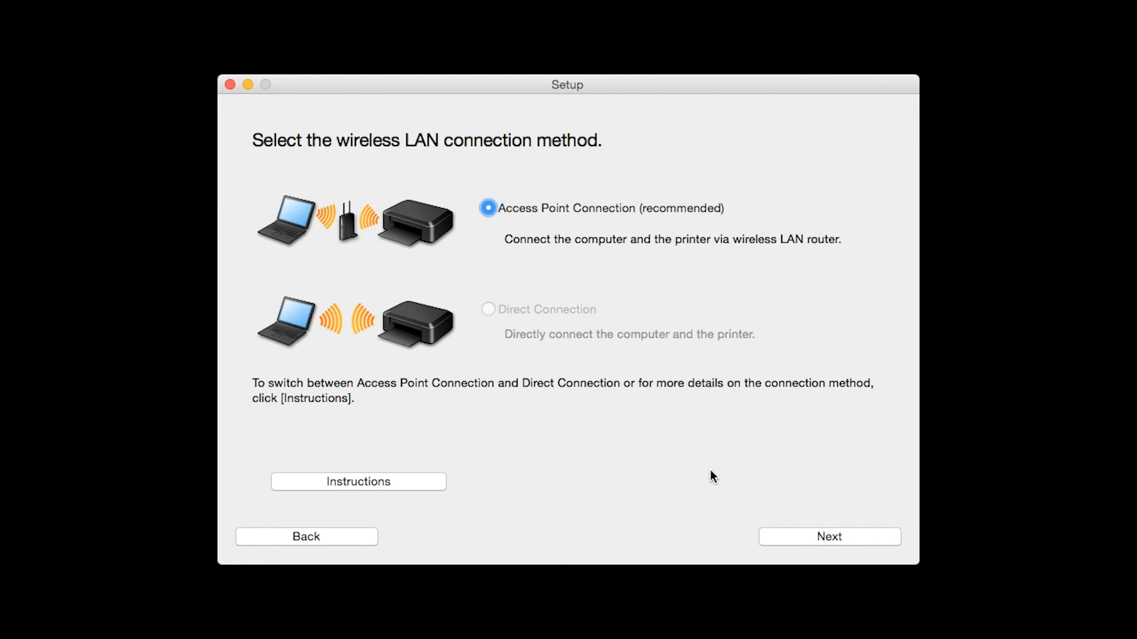
left_click(830, 537)
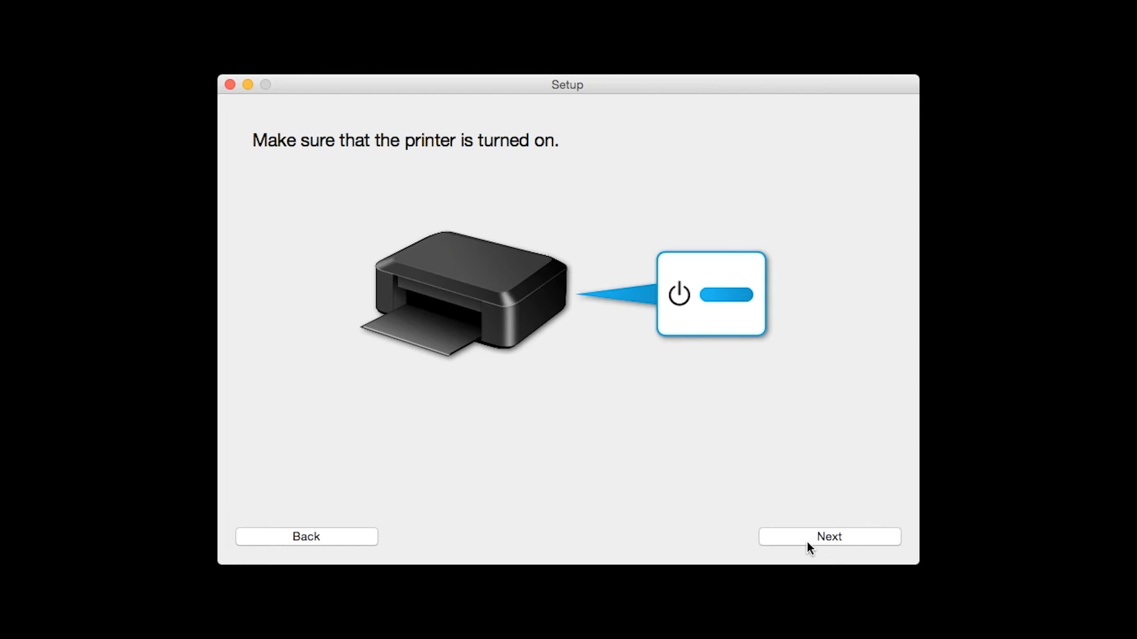
Confirm the printer is on and mark 'Setting printer could not be found on the list'
left_click(829, 537)
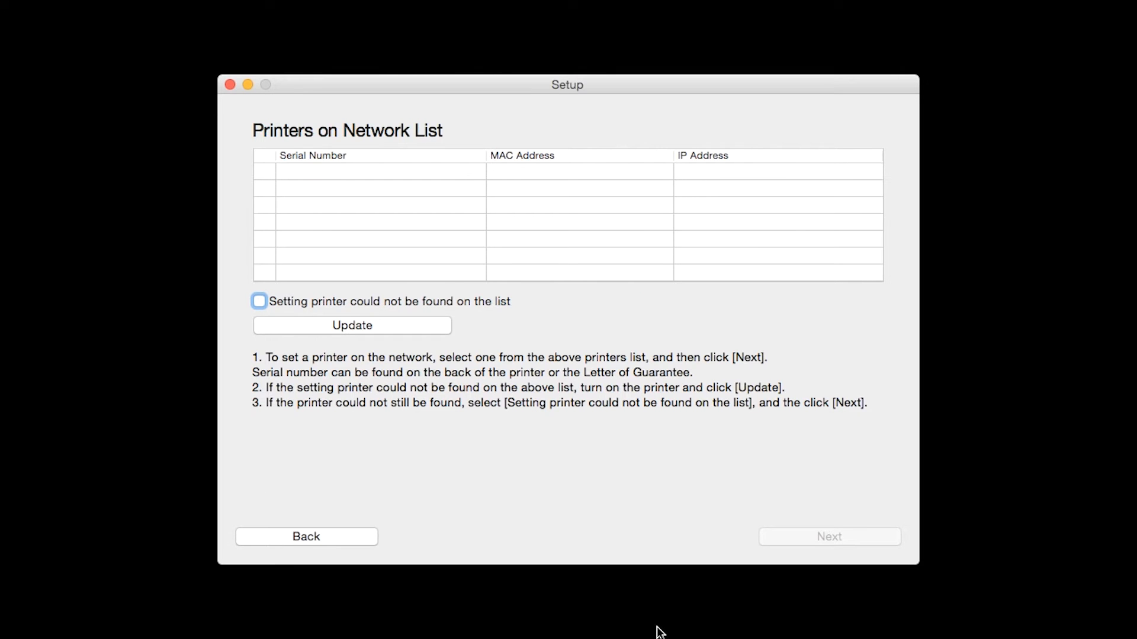
mouse_move(331, 317)
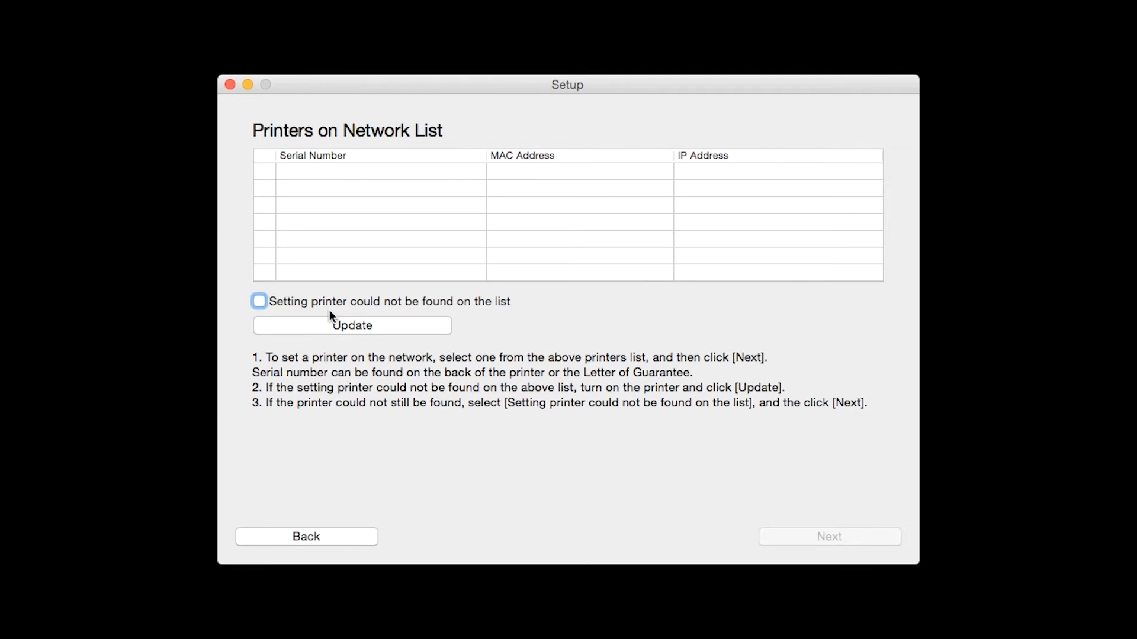
left_click(258, 302)
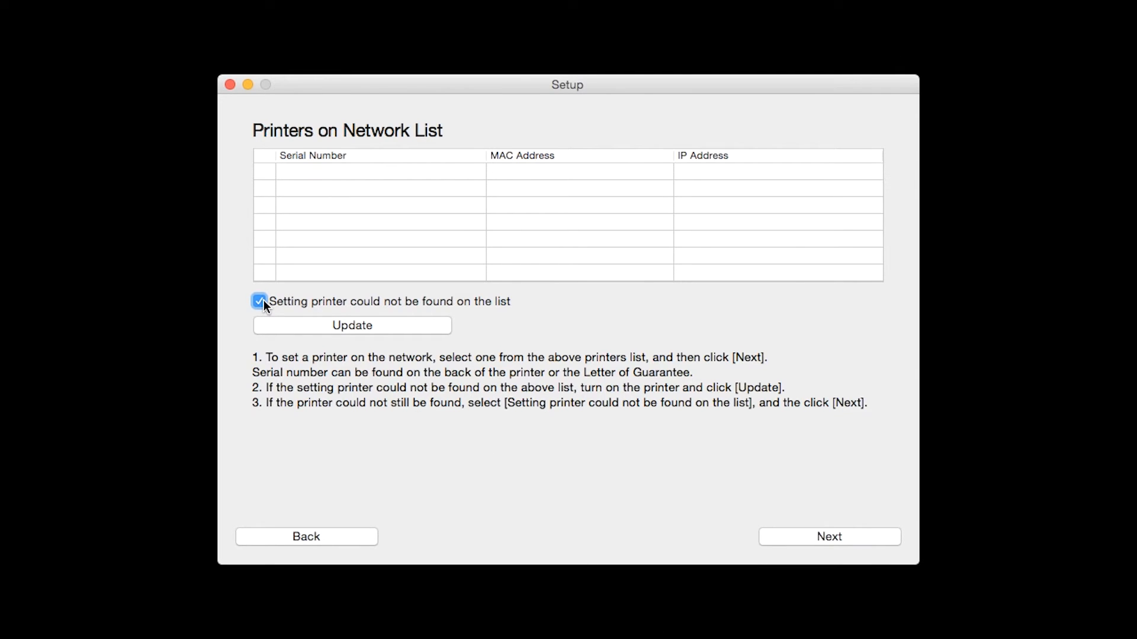
mouse_move(784, 552)
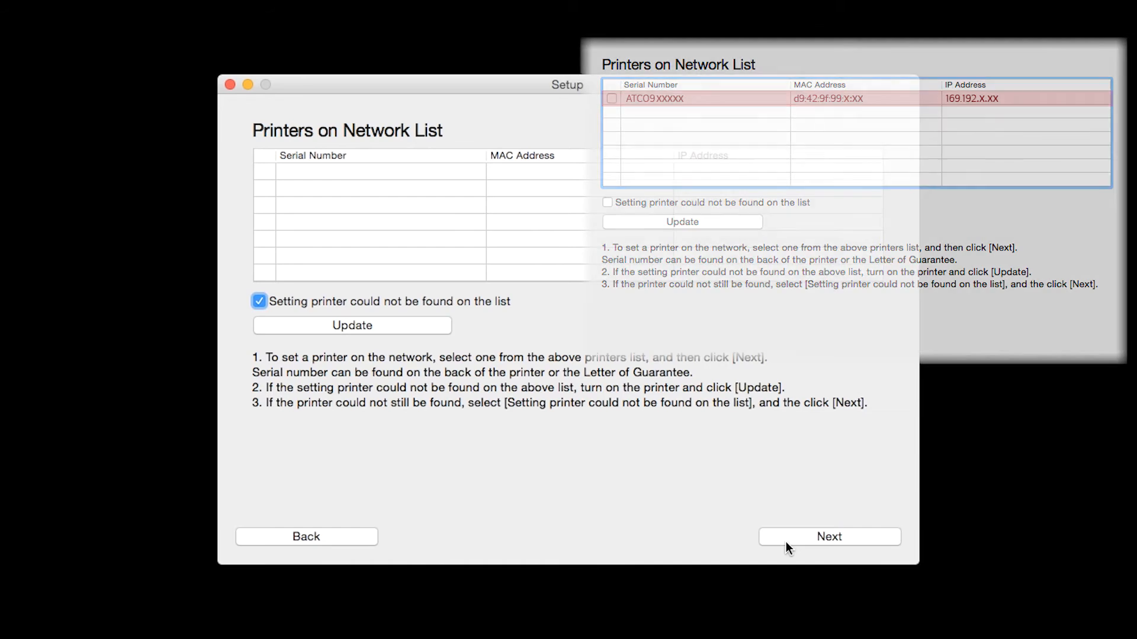
left_click(829, 536)
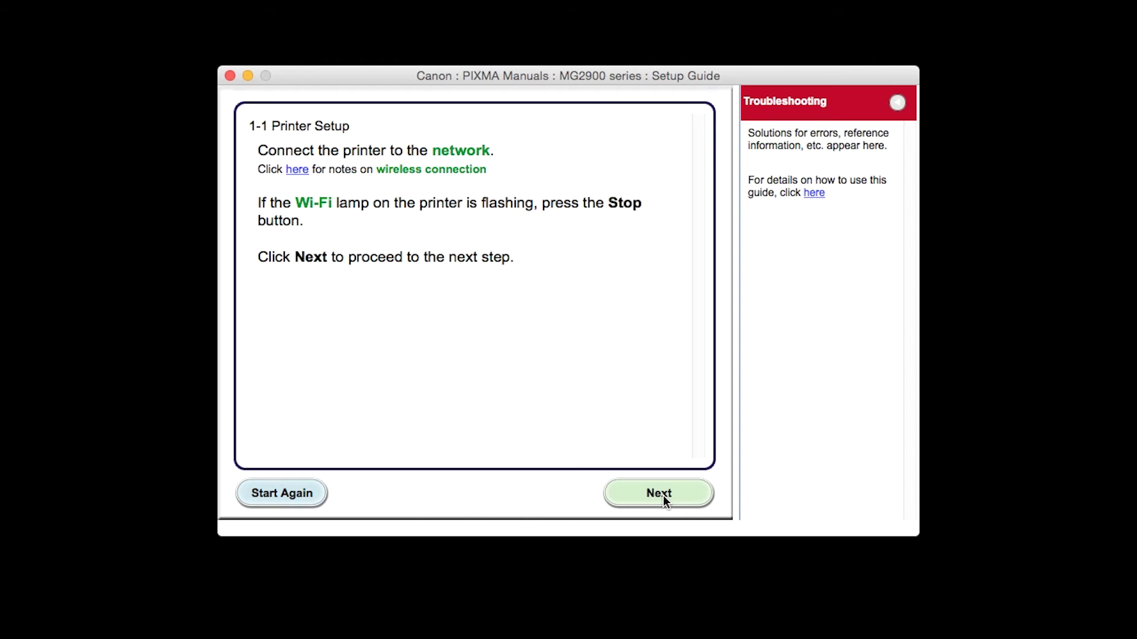
Select Other setup (WPS) and step through to the Wi-Fi and ON lamp check
left_click(658, 493)
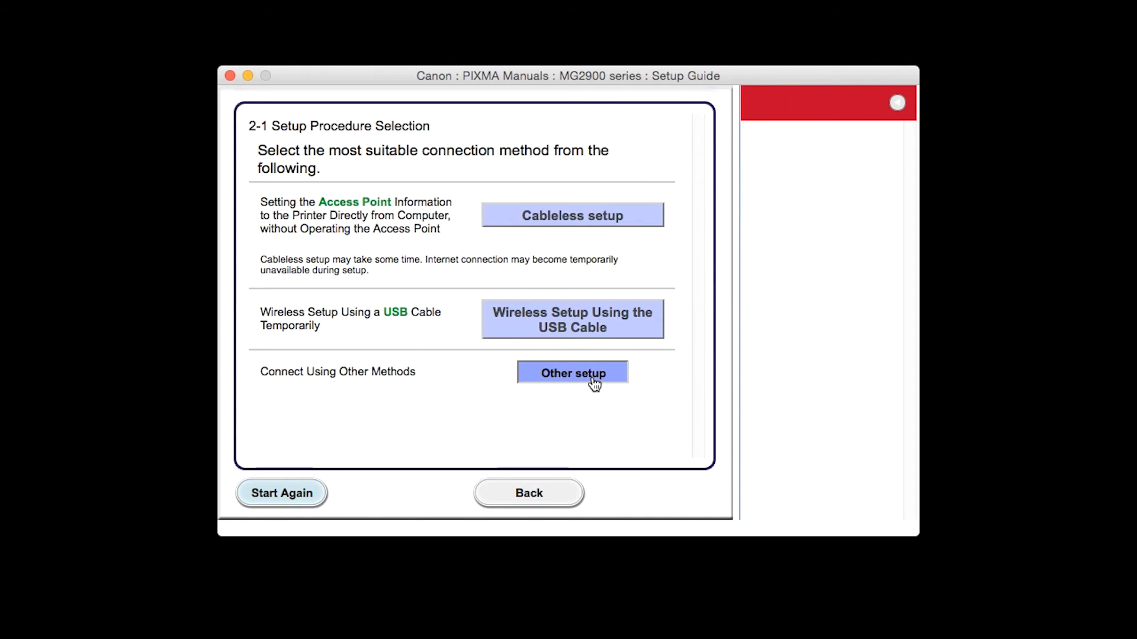
left_click(573, 373)
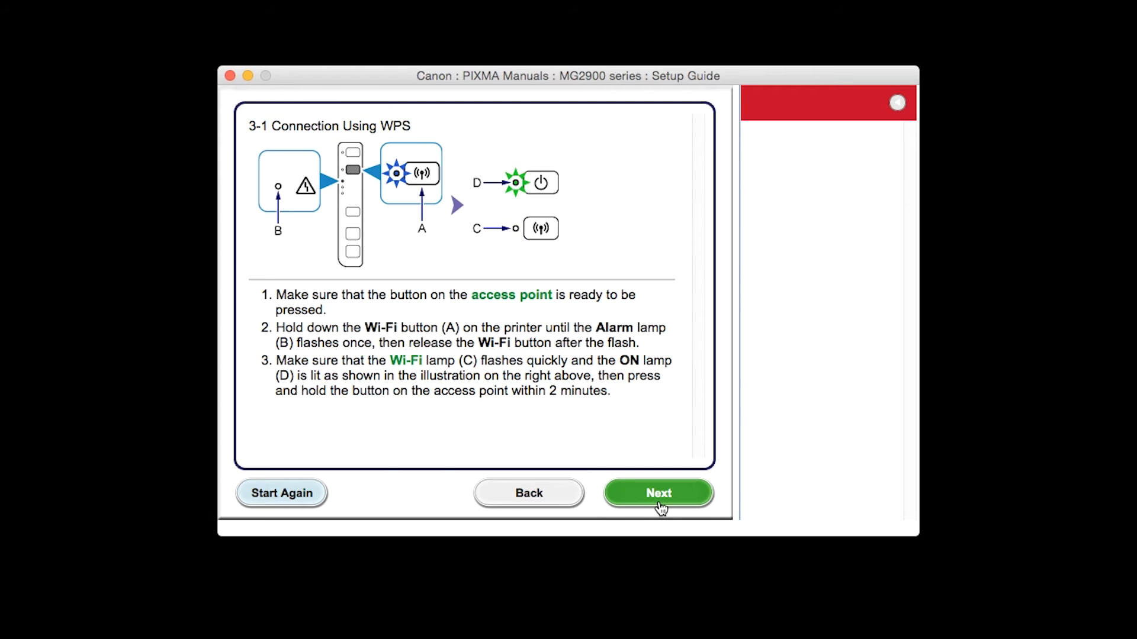
mouse_move(658, 509)
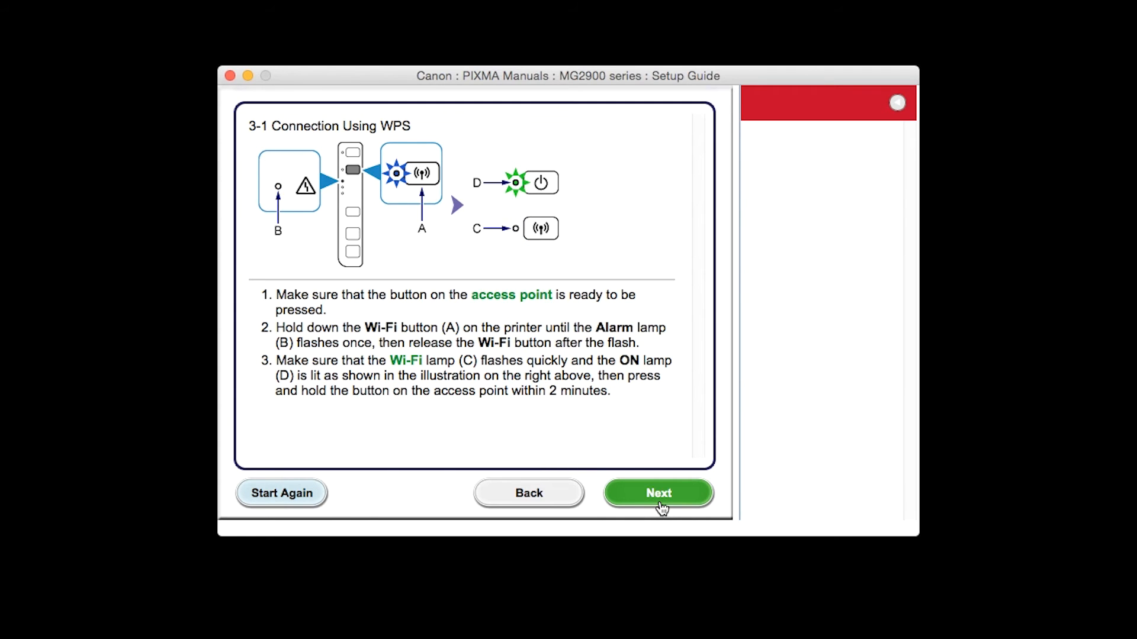
left_click(658, 492)
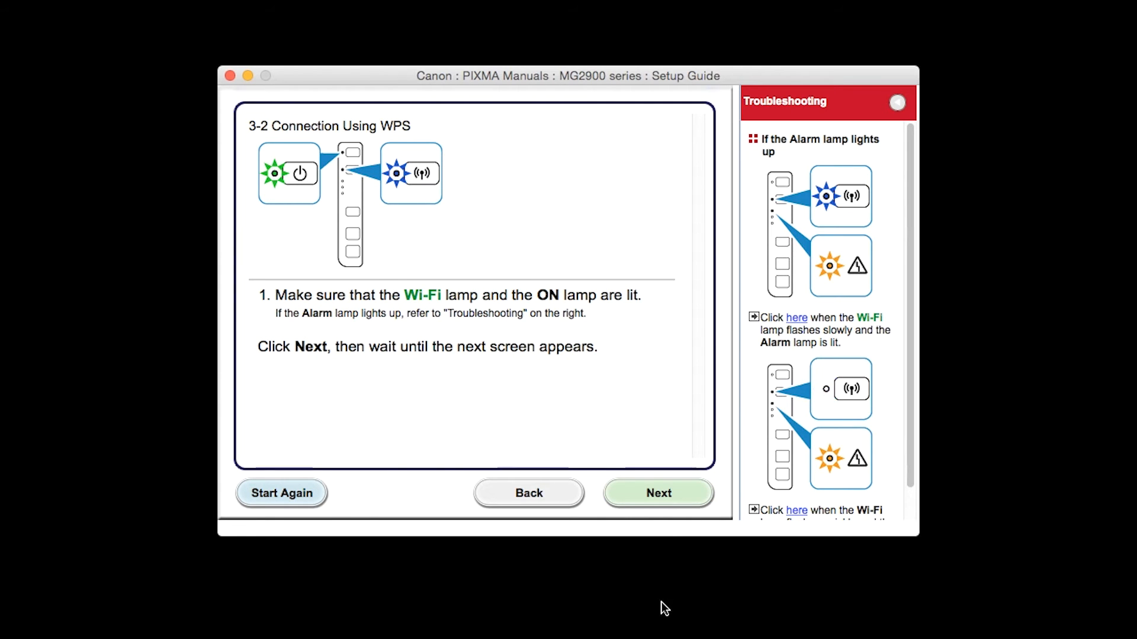
left_click(659, 493)
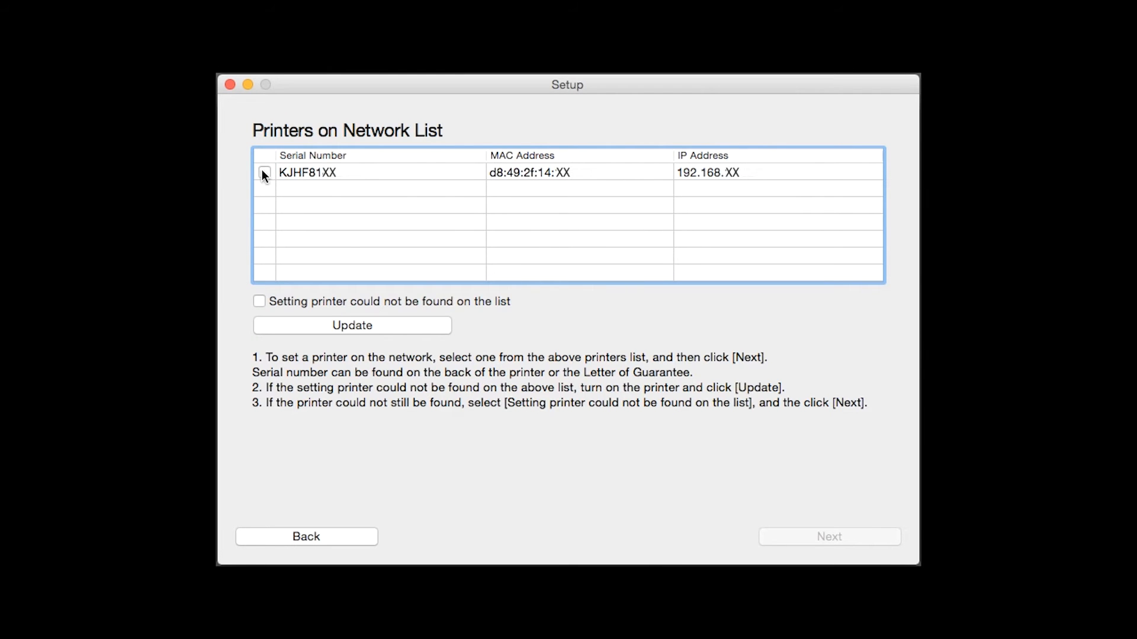
Select the printer found in Printers on Network List and connect to it
left_click(264, 173)
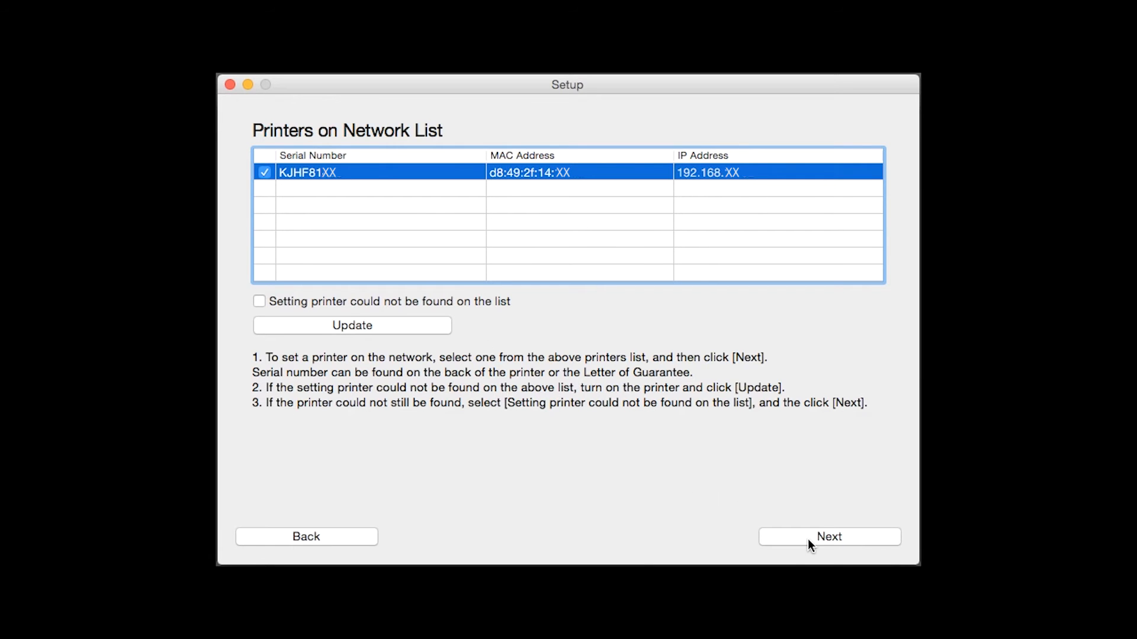
left_click(828, 538)
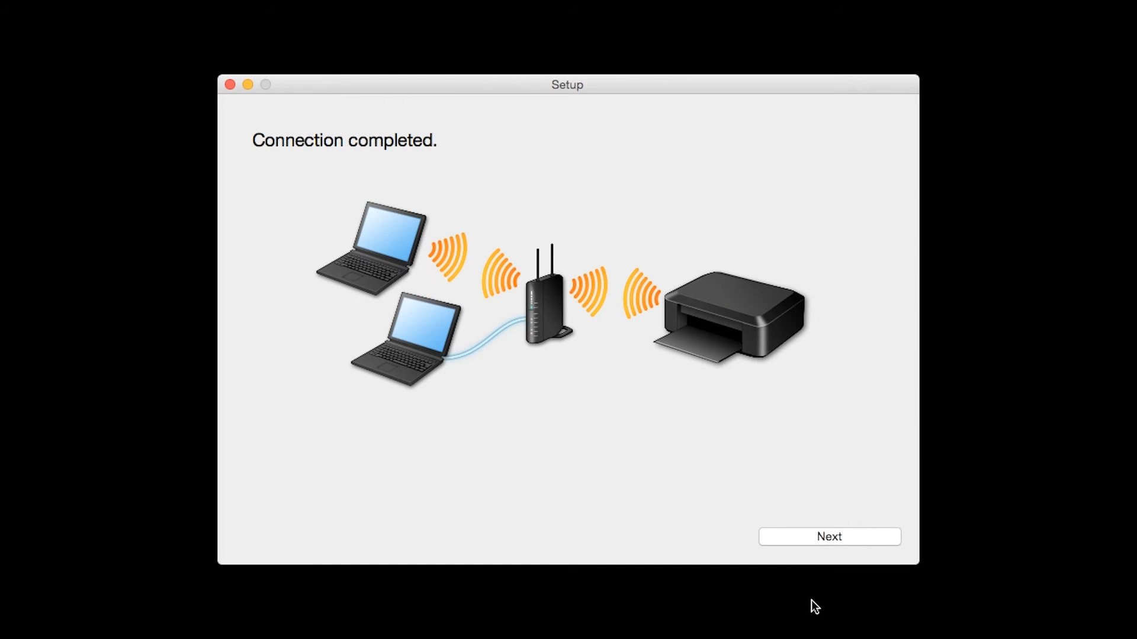
Move past Connection completed, keeping USA, Canada, Latin America as residence region
left_click(829, 536)
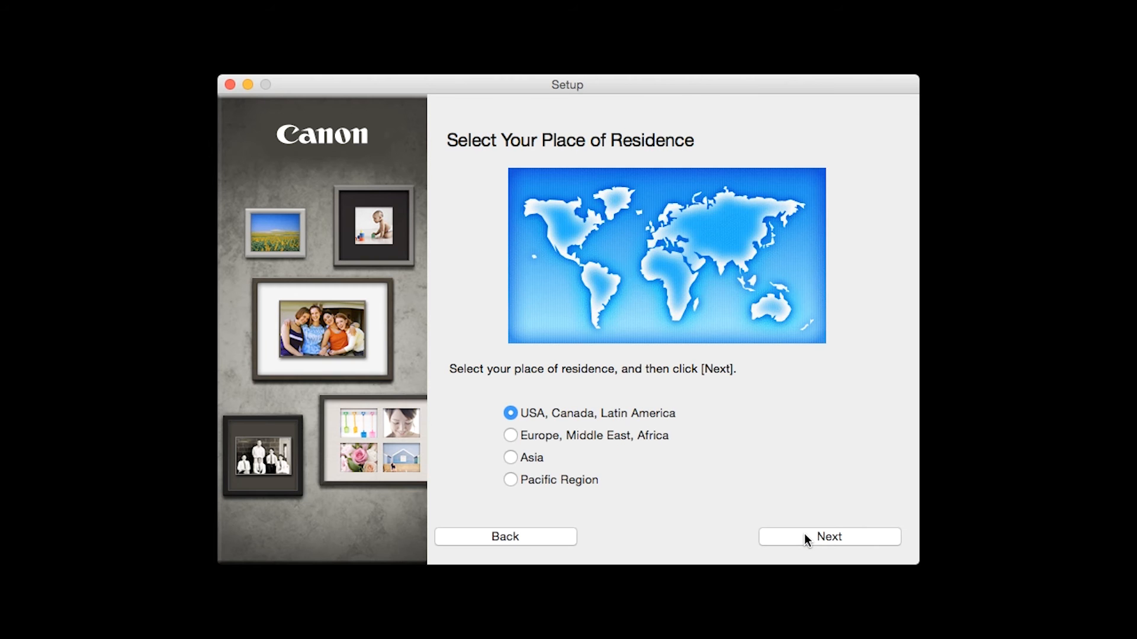
mouse_move(820, 614)
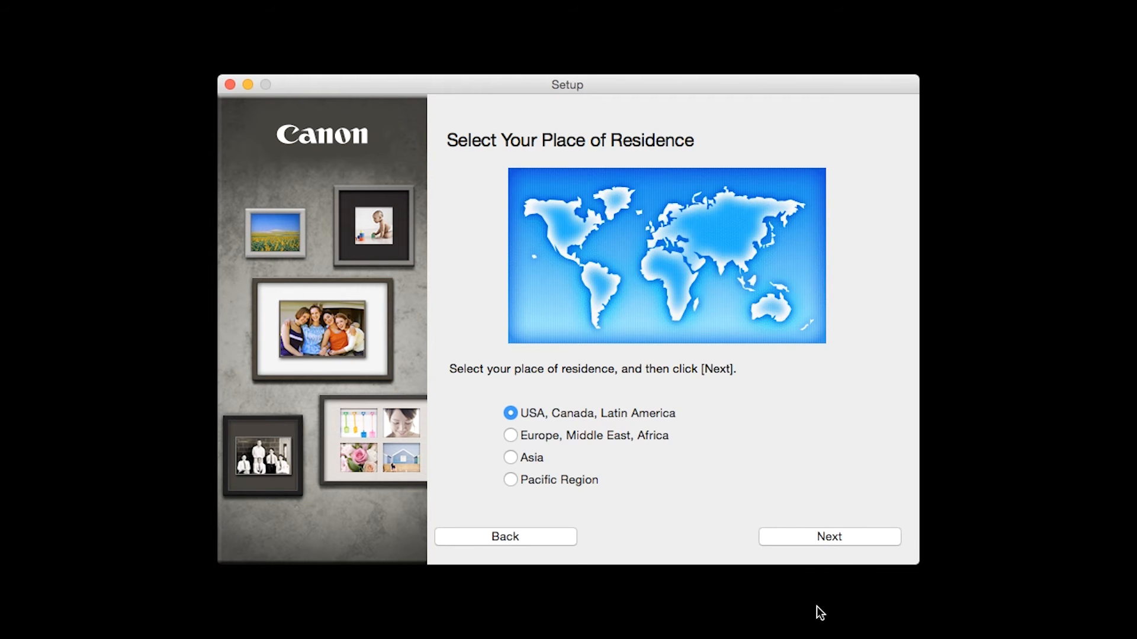
left_click(829, 537)
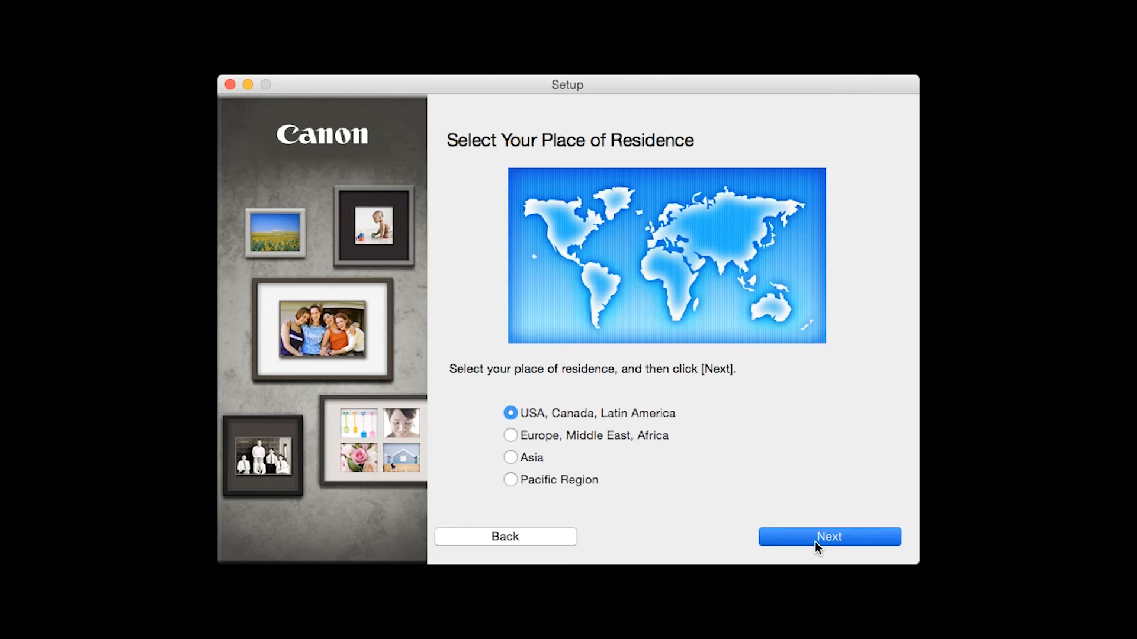
left_click(829, 538)
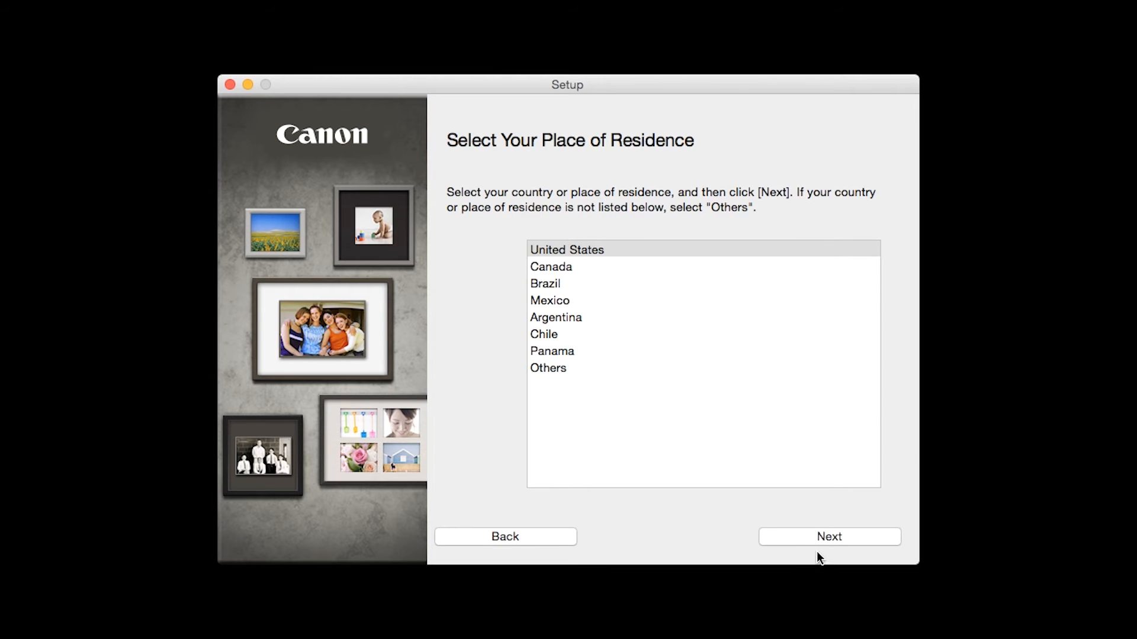
Confirm United States and select all six software packages including IJ Scan Utility2
left_click(829, 538)
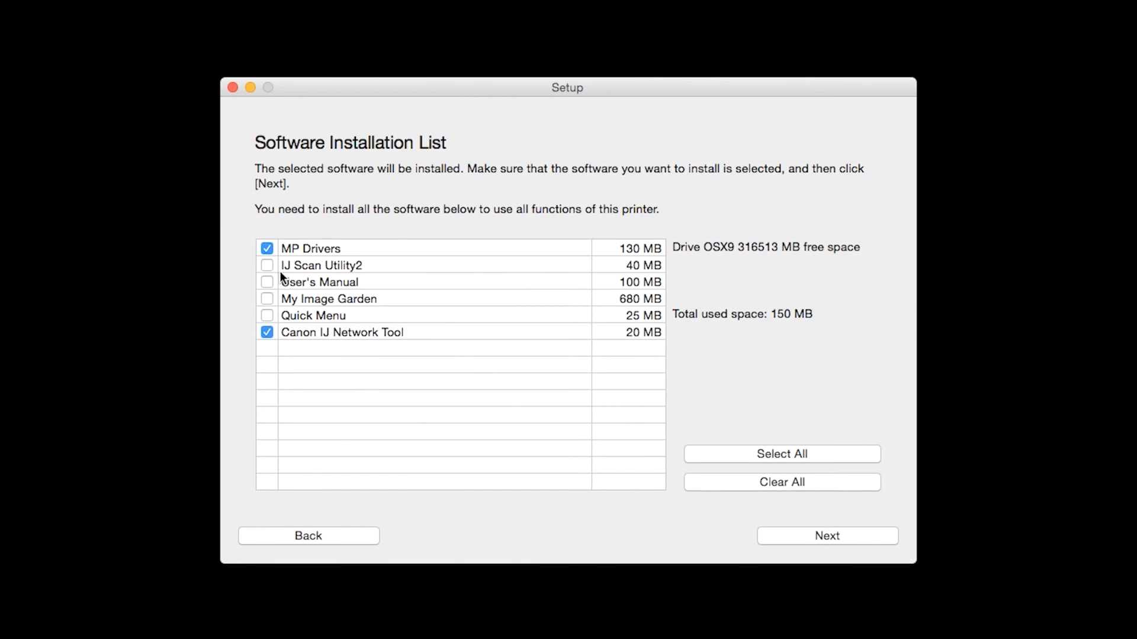
left_click(266, 266)
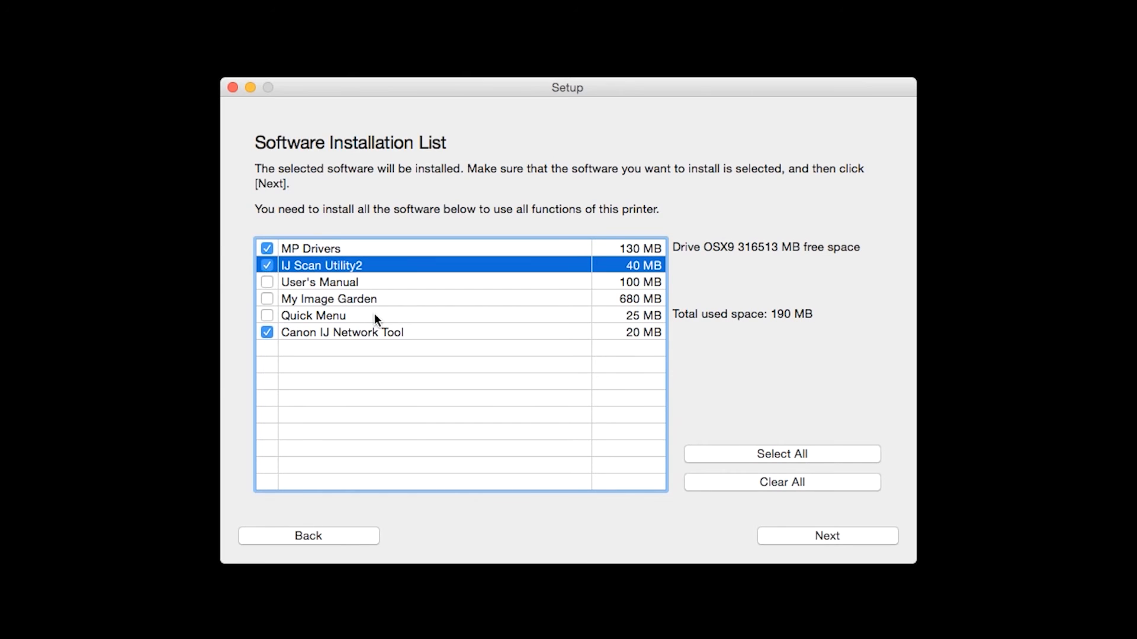
mouse_move(754, 461)
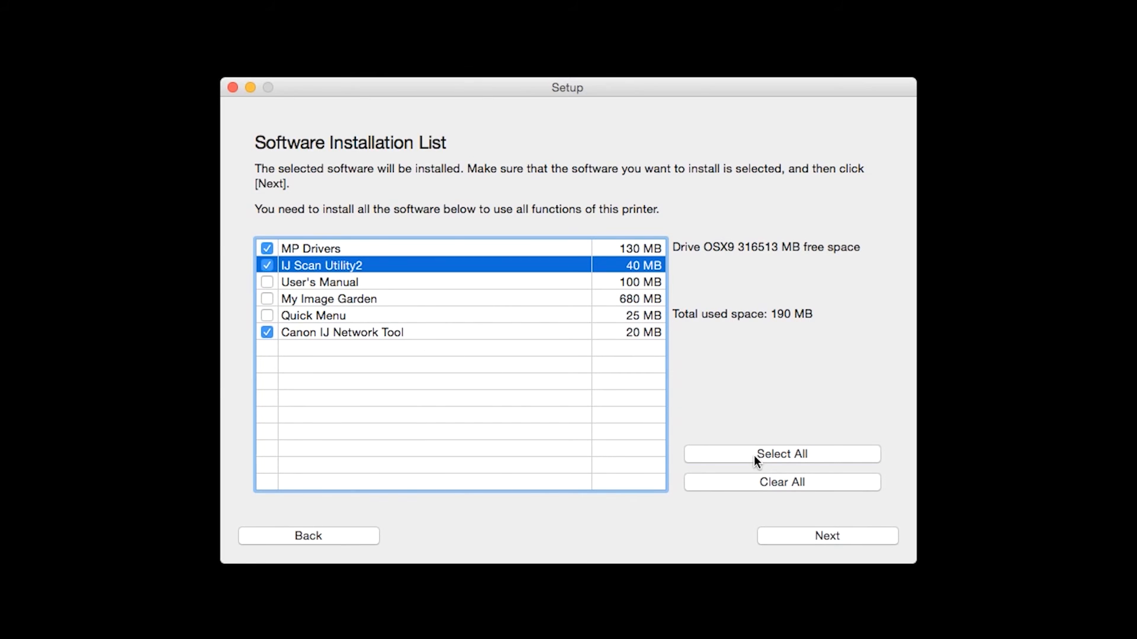
left_click(781, 455)
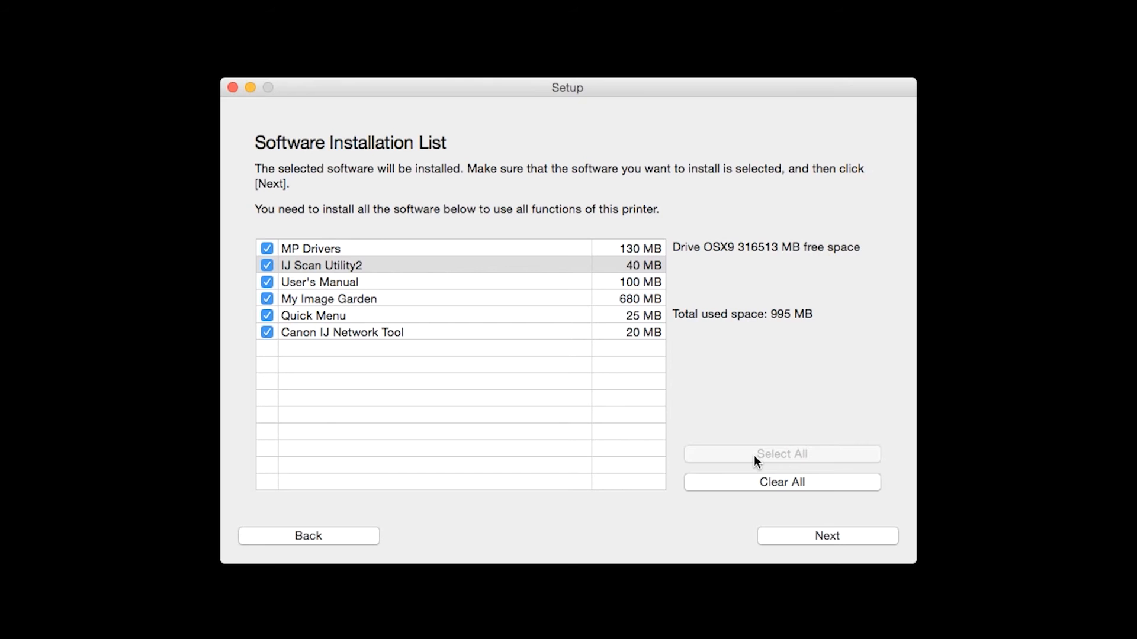
mouse_move(762, 469)
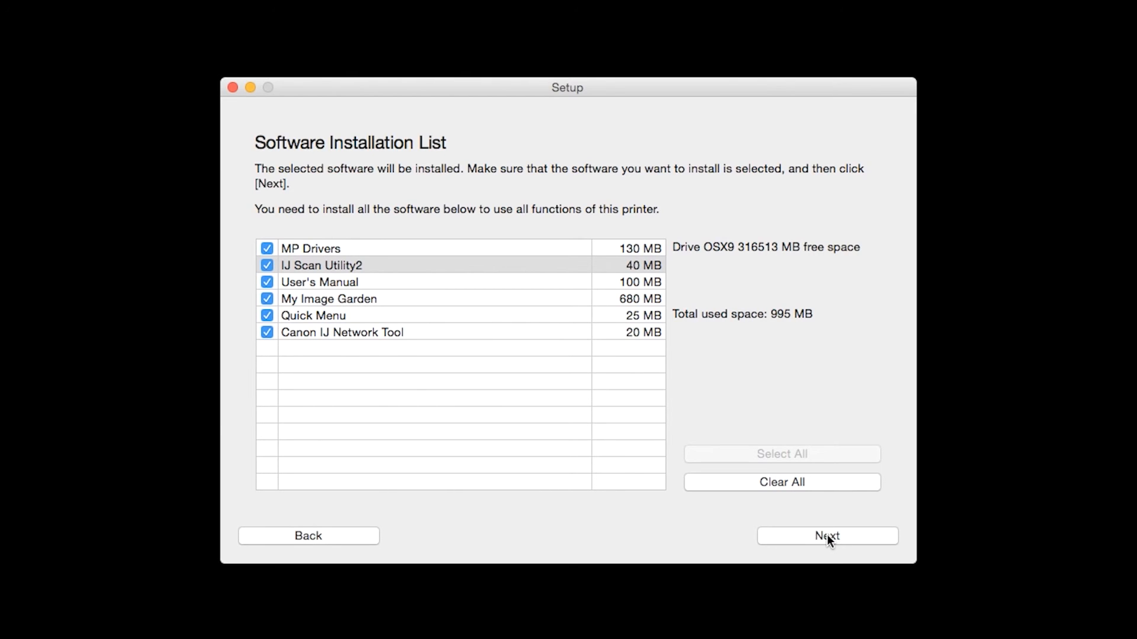
Accept the License Agreement and start installing the selected software
left_click(827, 537)
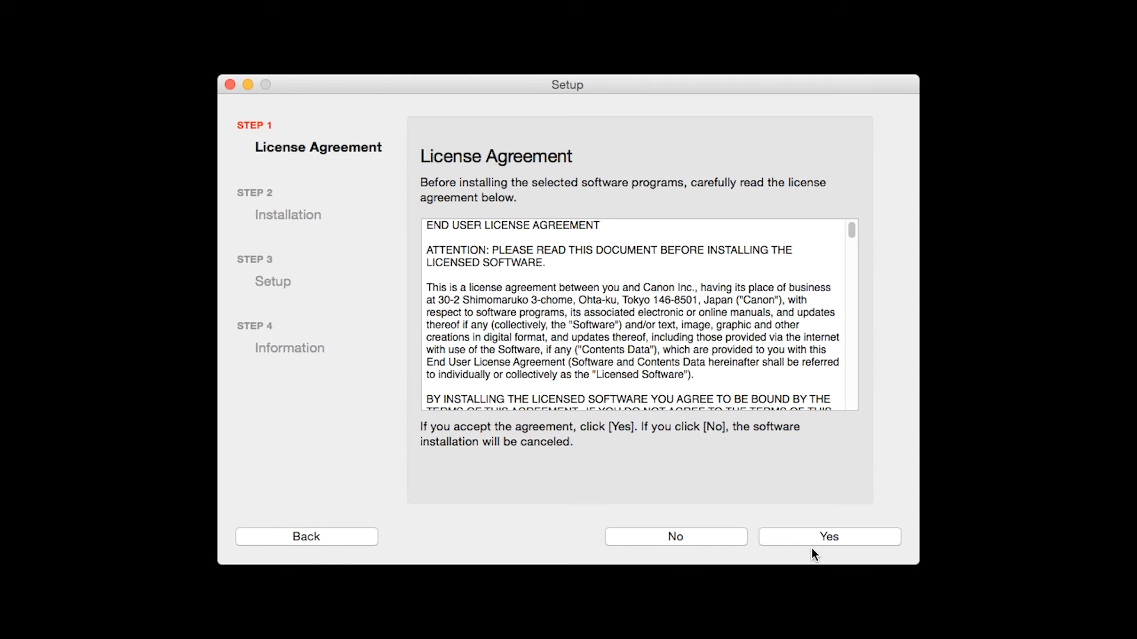
mouse_move(831, 606)
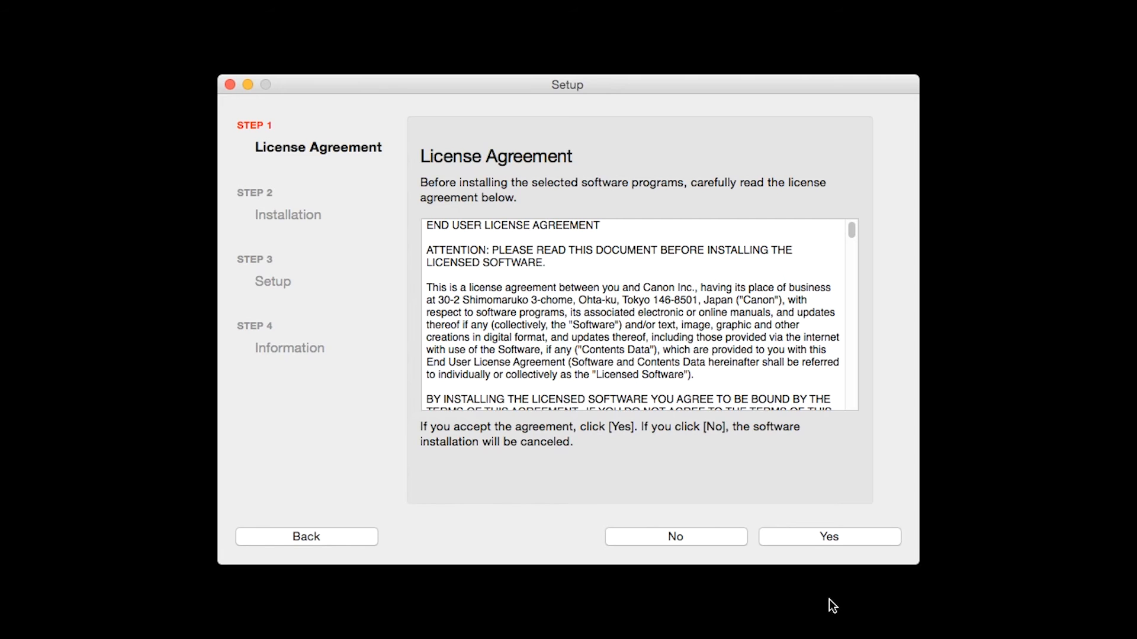
left_click(829, 538)
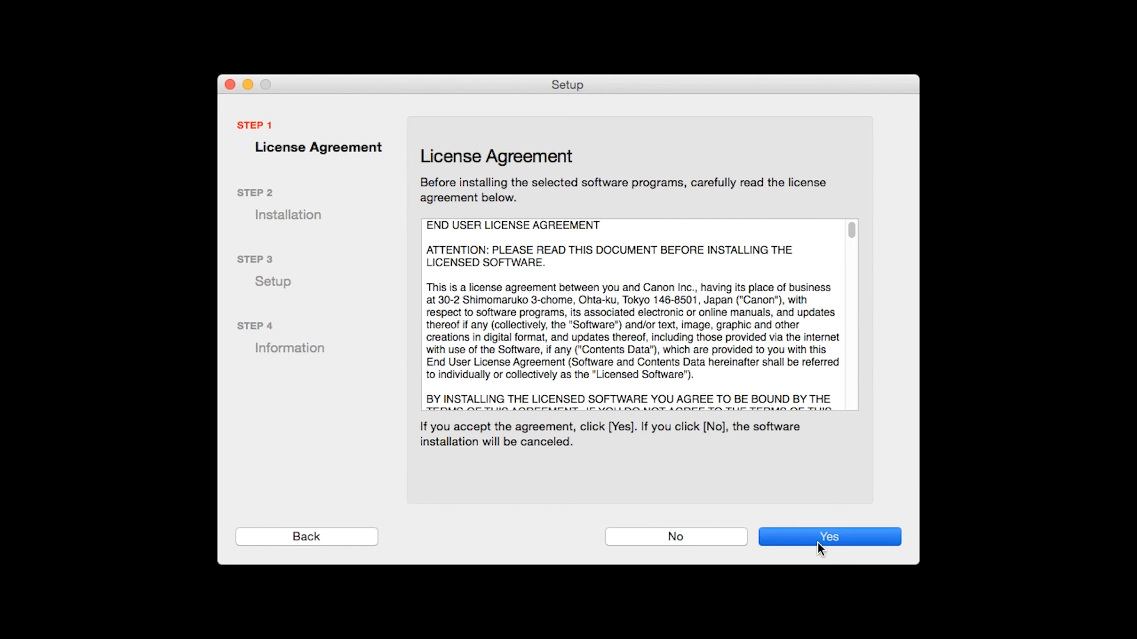
left_click(829, 537)
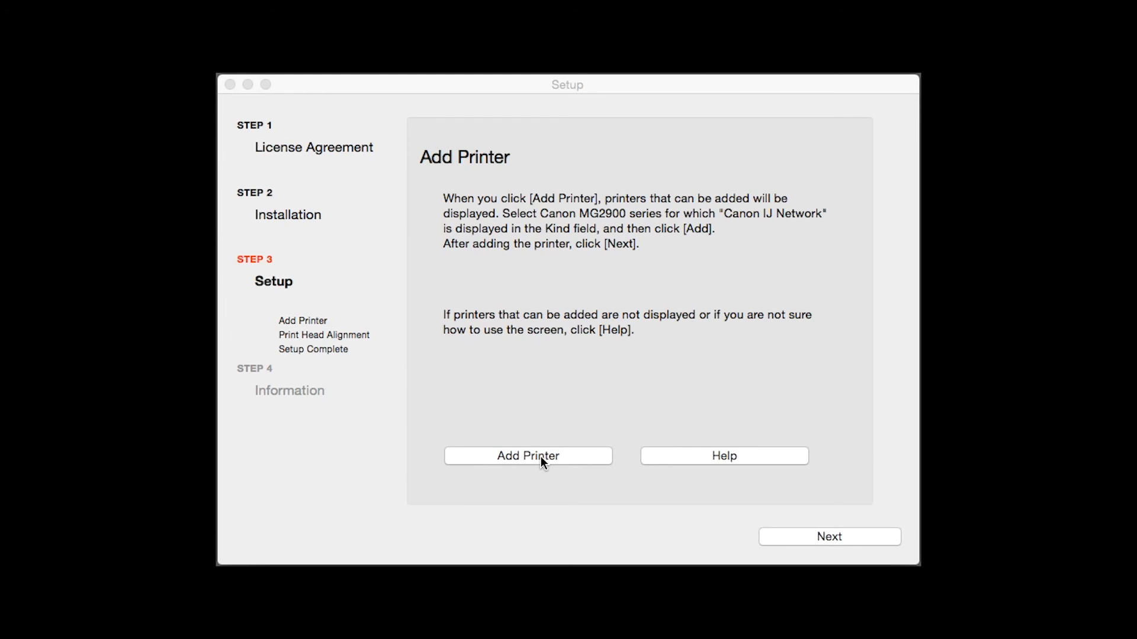
Add the Canon MG2900 series printer with Kind Canon IJ Network from the printer list
left_click(529, 455)
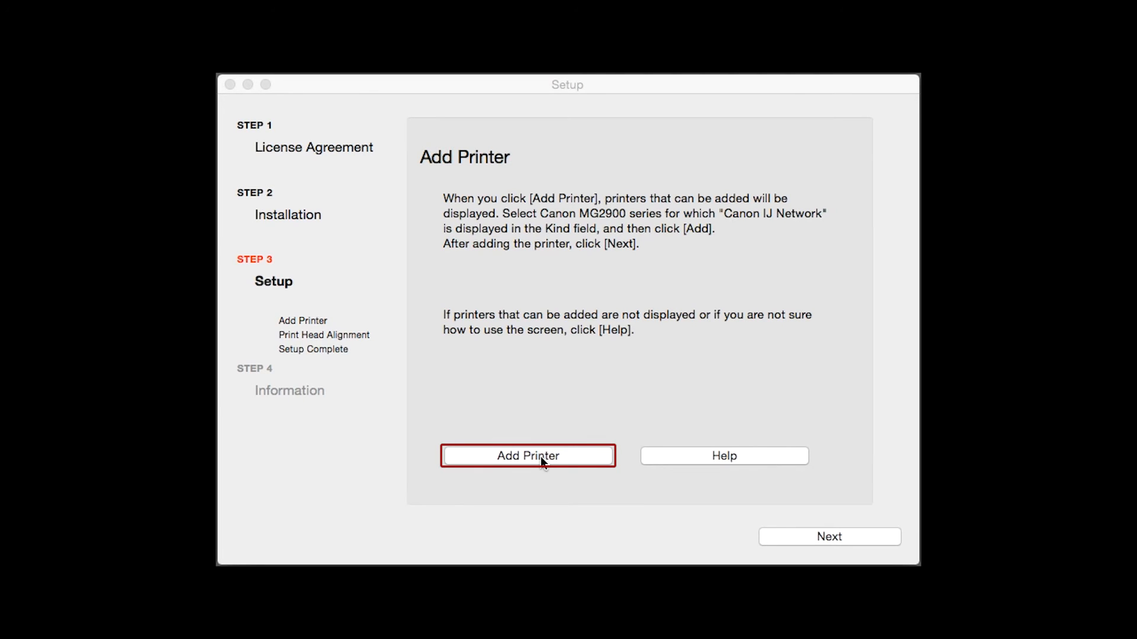
left_click(528, 456)
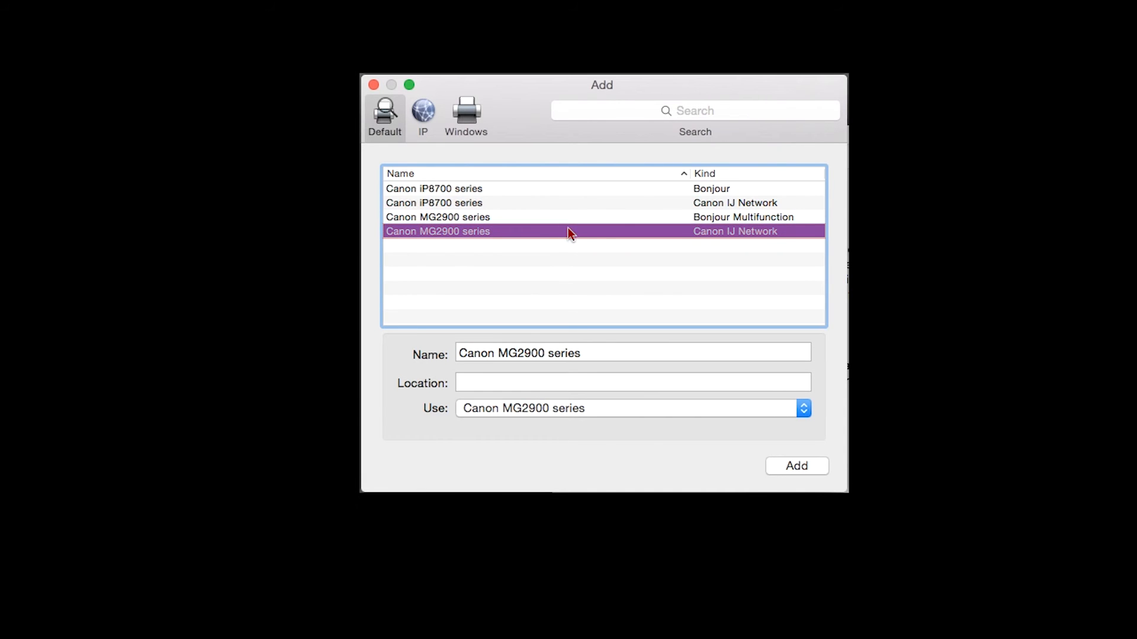
mouse_move(800, 479)
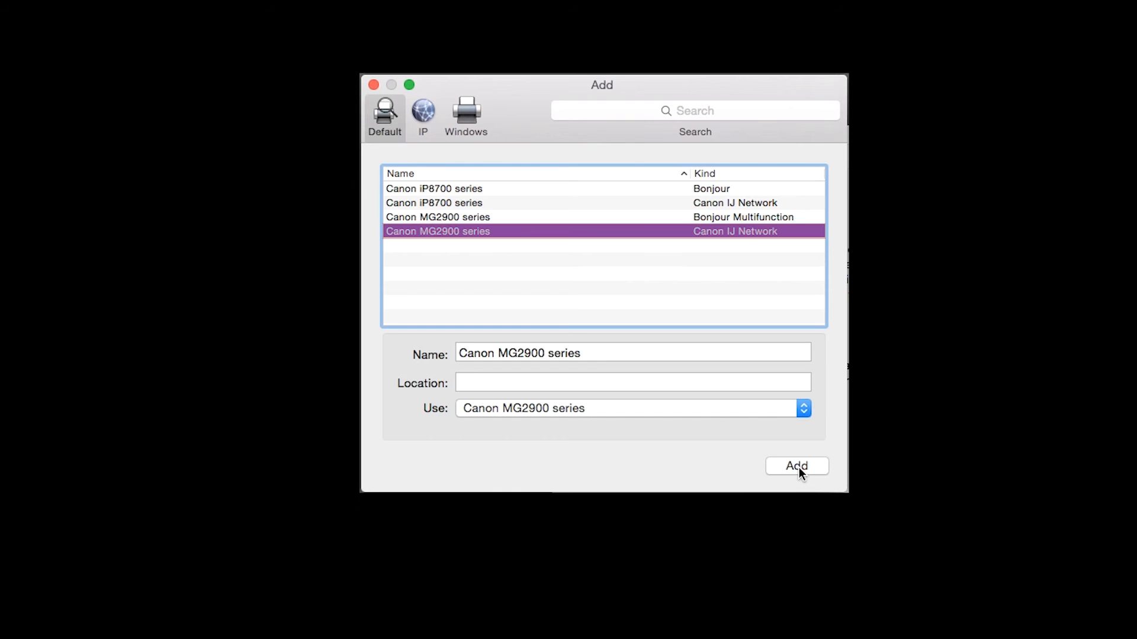
left_click(797, 466)
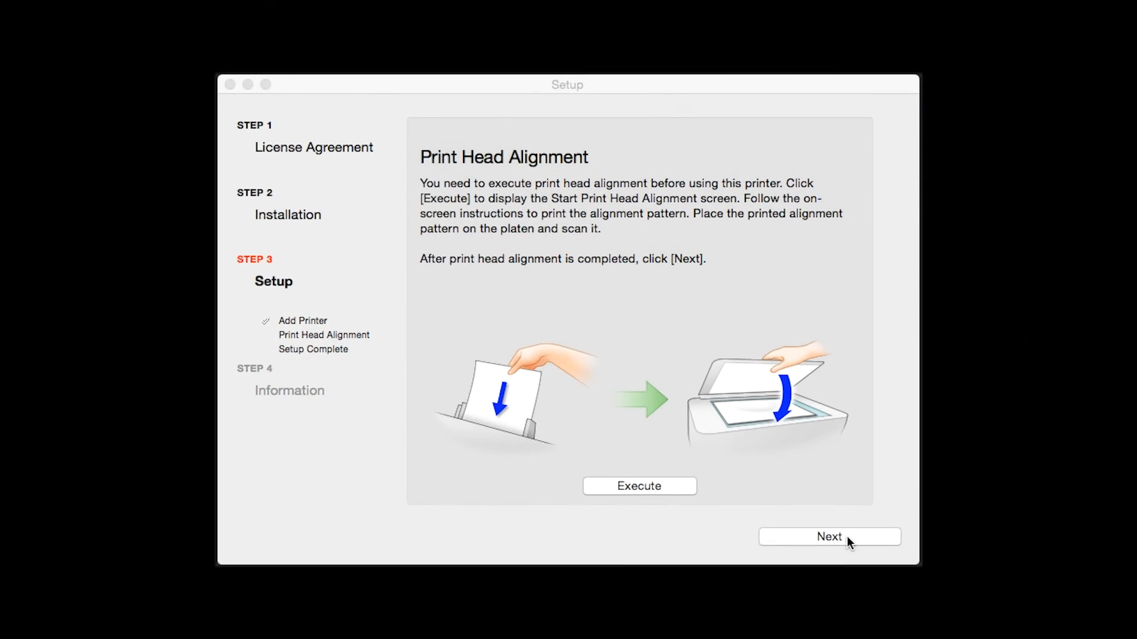
Skip Print Head Alignment and continue past Setup Complete to User Registration
left_click(829, 537)
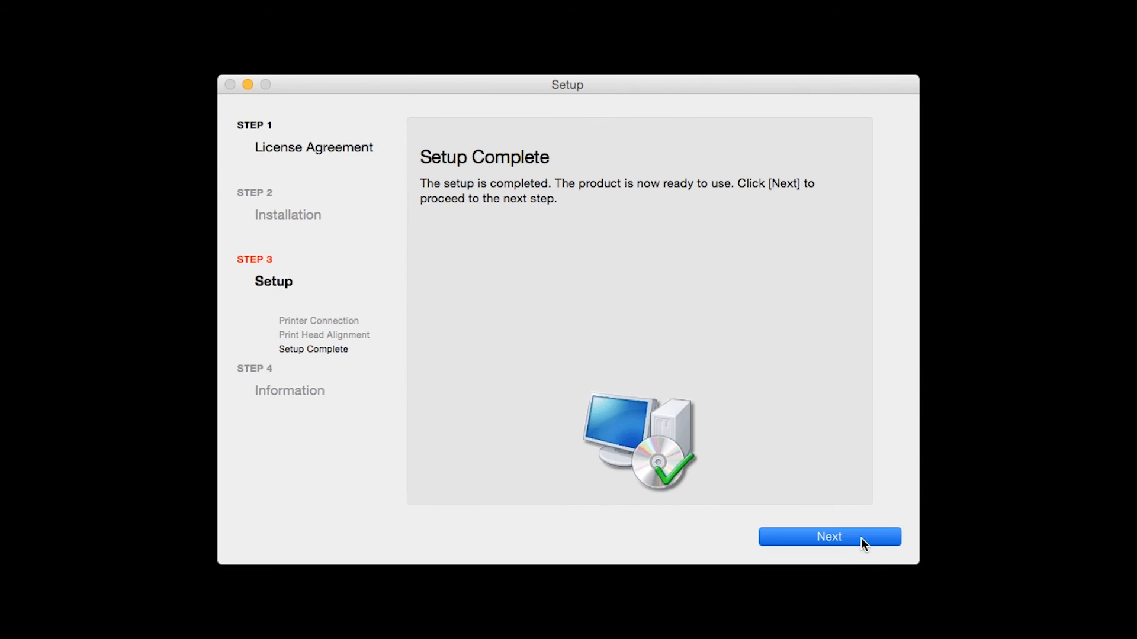
left_click(829, 536)
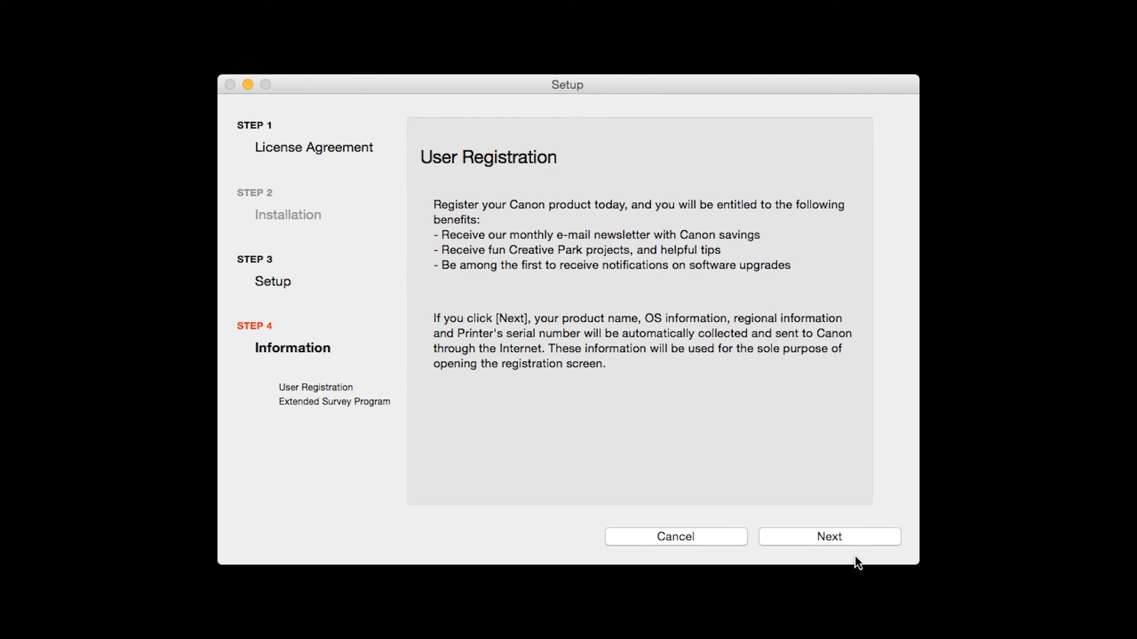
Pass User Registration, agree to the Extended Survey Program, and exit the completed installer
left_click(829, 537)
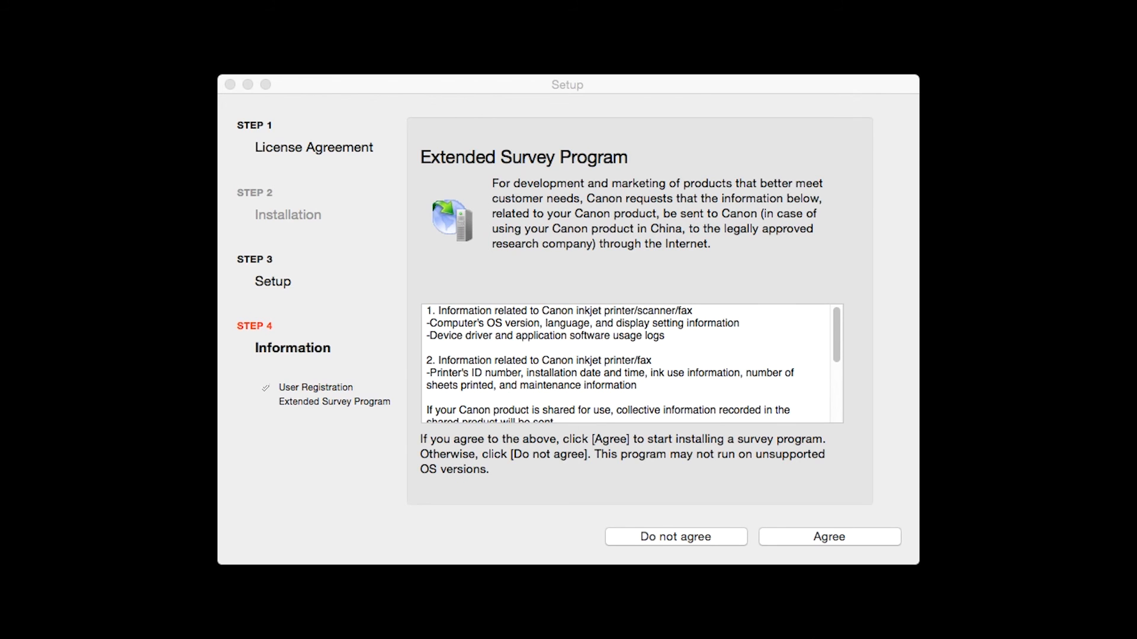
mouse_move(820, 632)
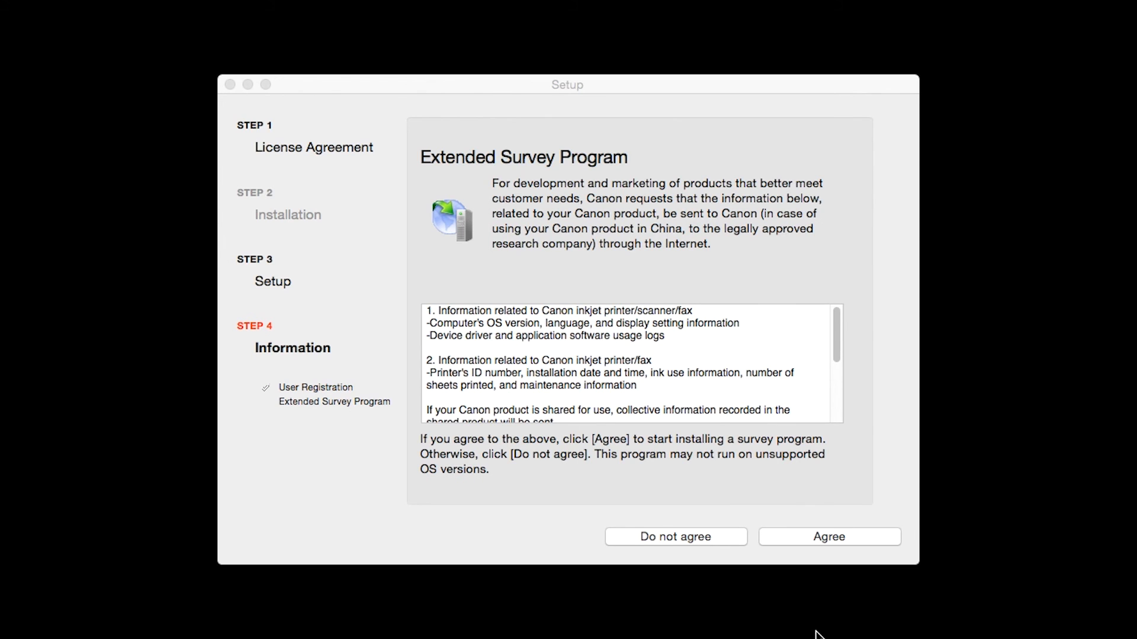
left_click(829, 537)
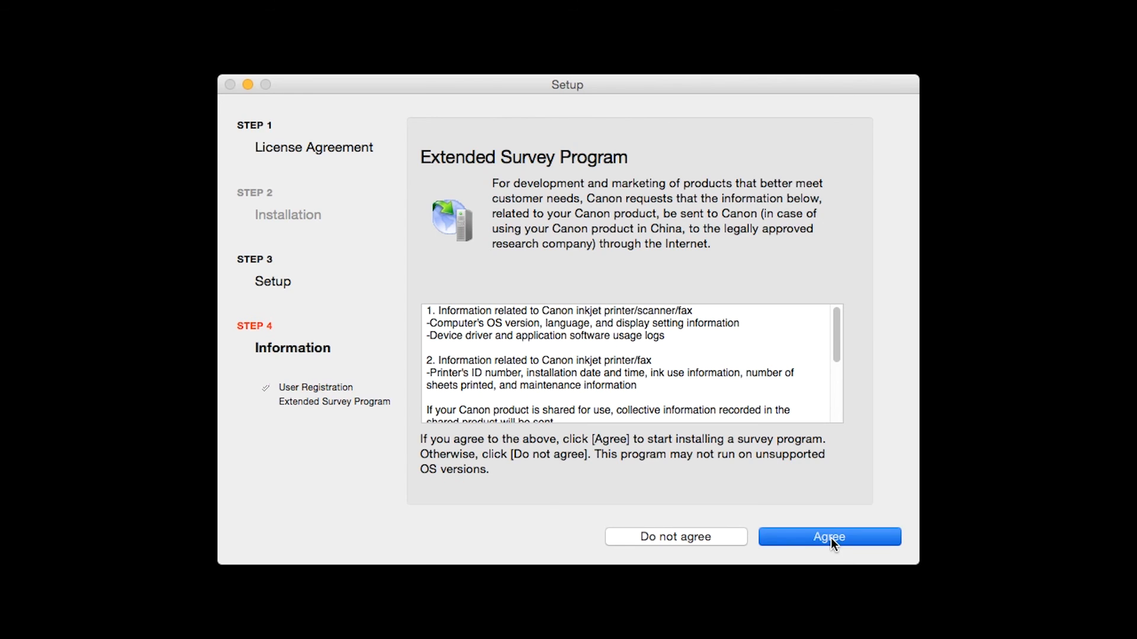
left_click(829, 538)
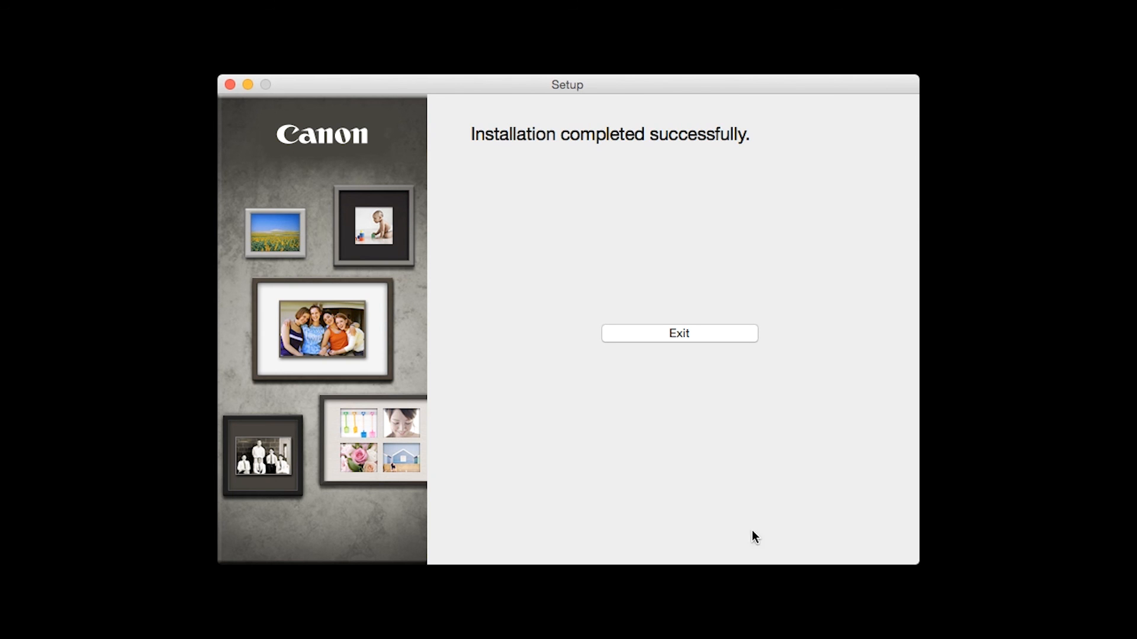
left_click(679, 334)
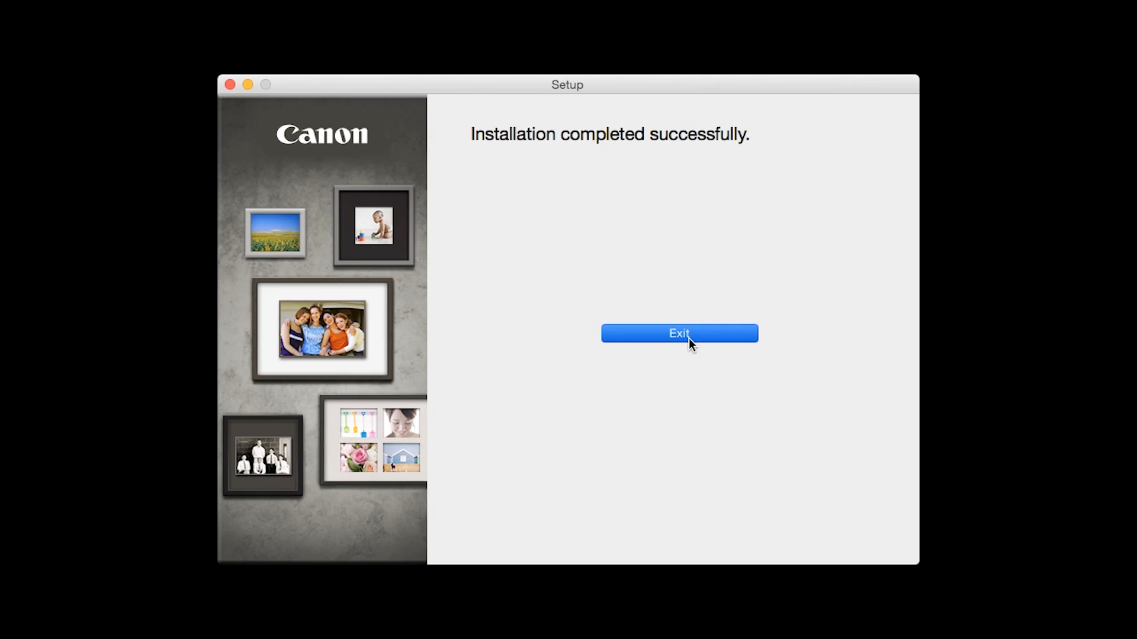